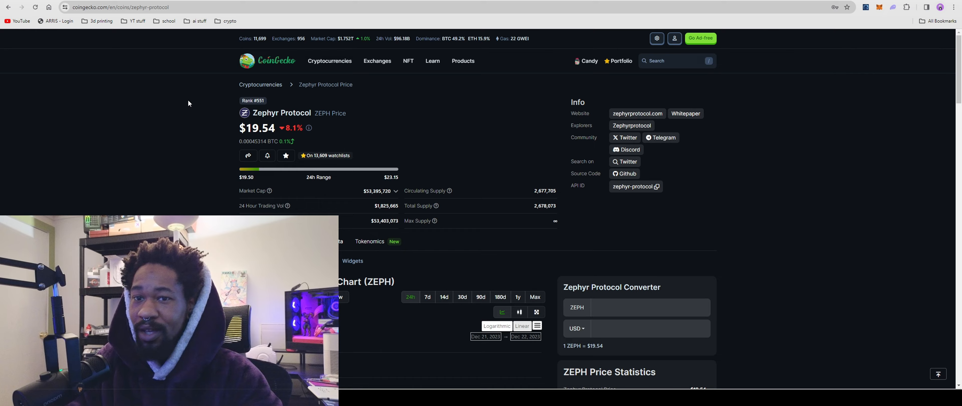
# Scroll through the Zephyr Protocol page around its 90-day price chart.
pyautogui.scroll(-3)
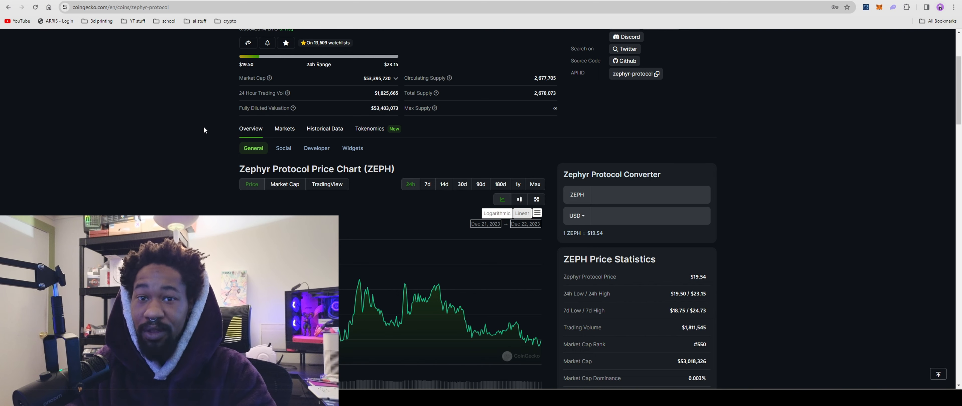
pyautogui.scroll(-3)
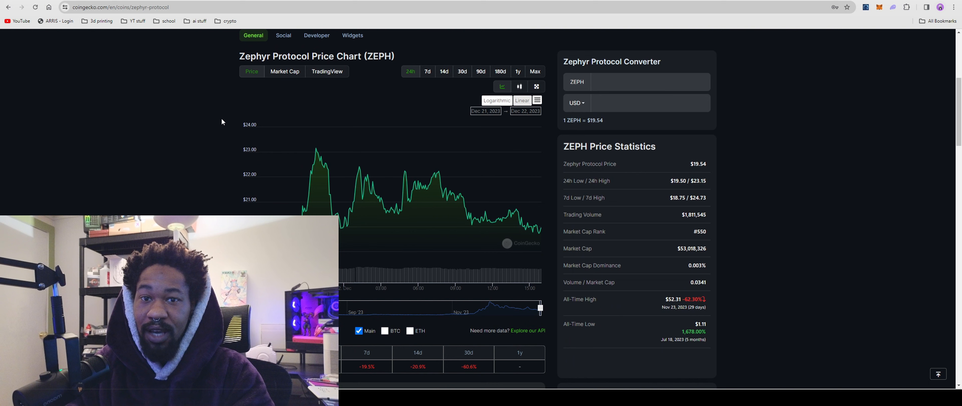
pyautogui.moveTo(115, 209)
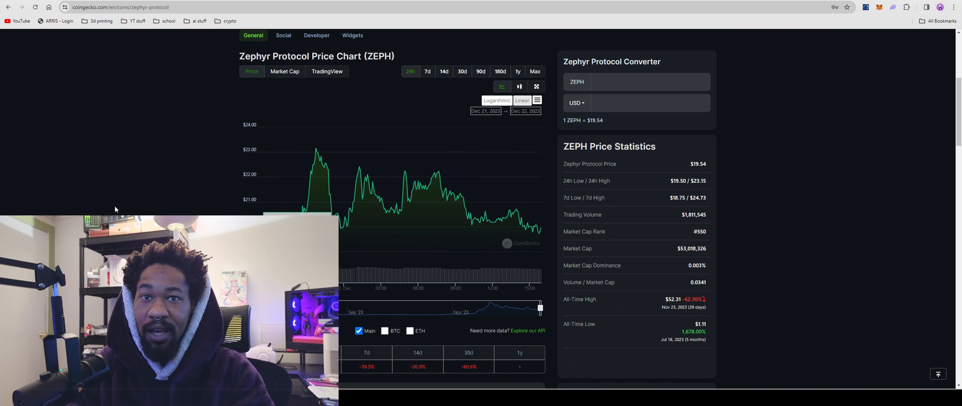
pyautogui.scroll(3)
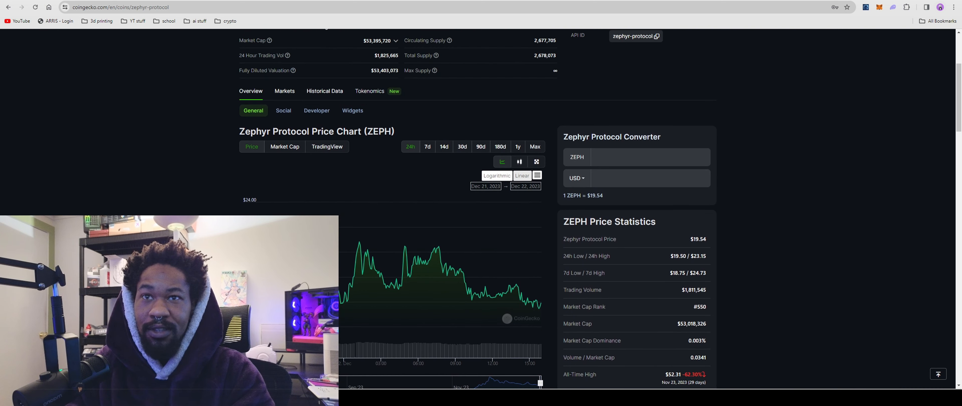
pyautogui.scroll(-3)
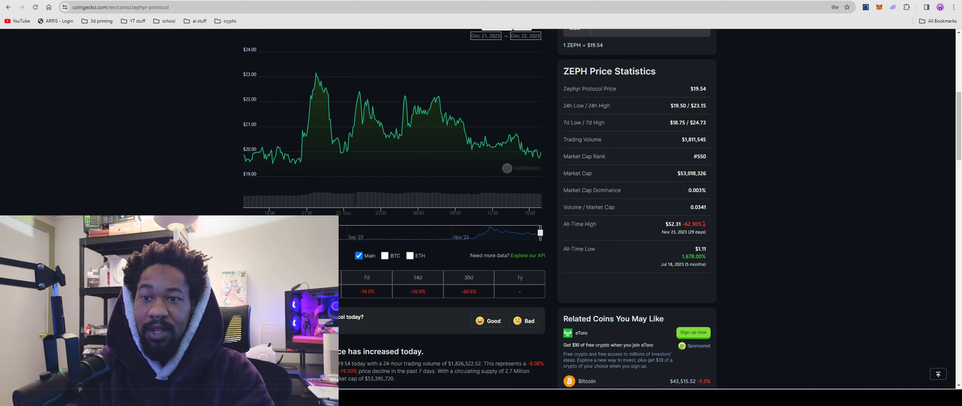
pyautogui.scroll(3)
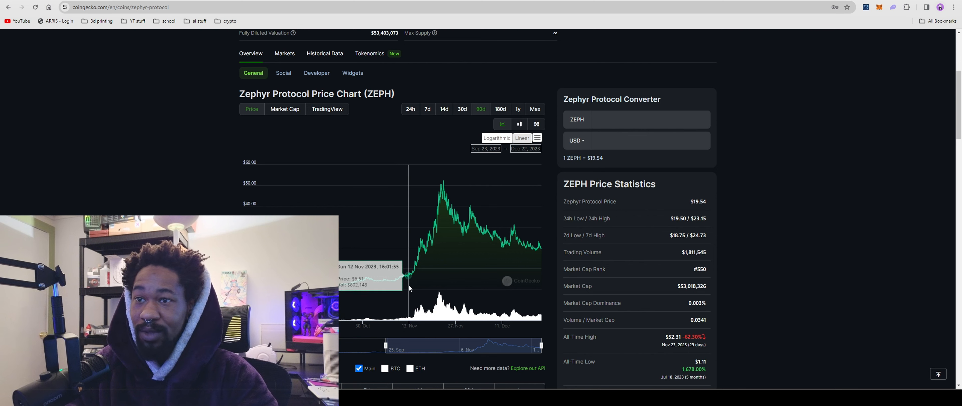
pyautogui.moveTo(338, 288)
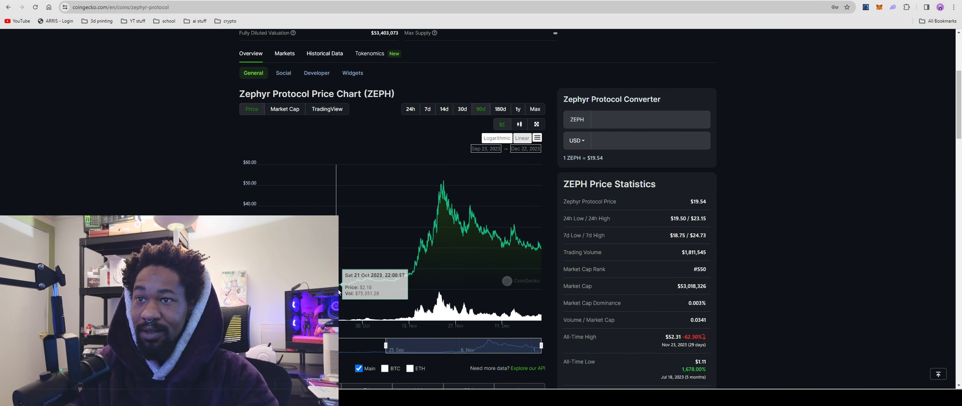
pyautogui.moveTo(415, 264)
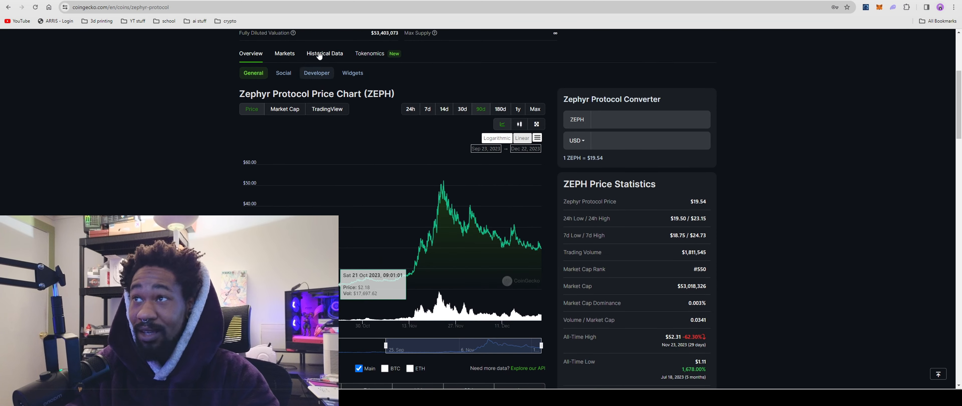
# Switch to the minerstat tab showing the ZEPH network difficulty chart.
pyautogui.click(121, 6)
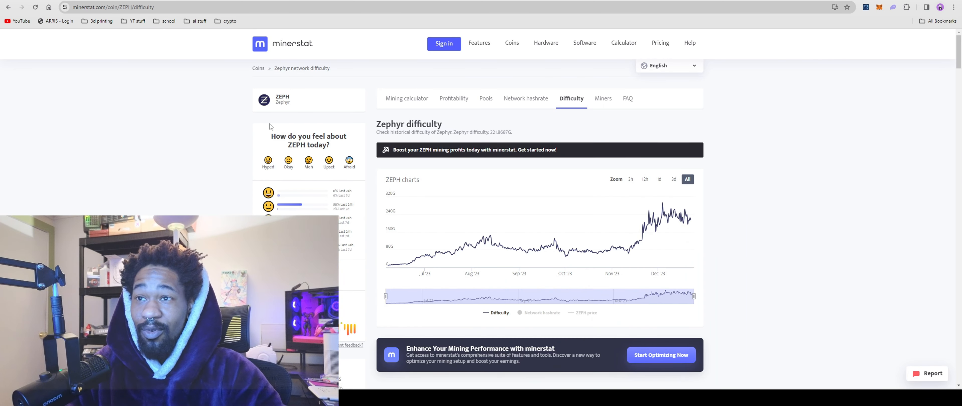
pyautogui.moveTo(625, 249)
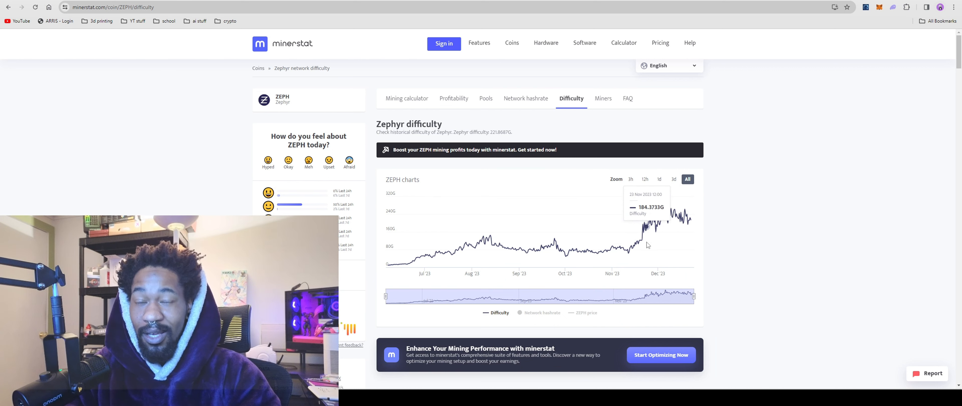
pyautogui.moveTo(675, 210)
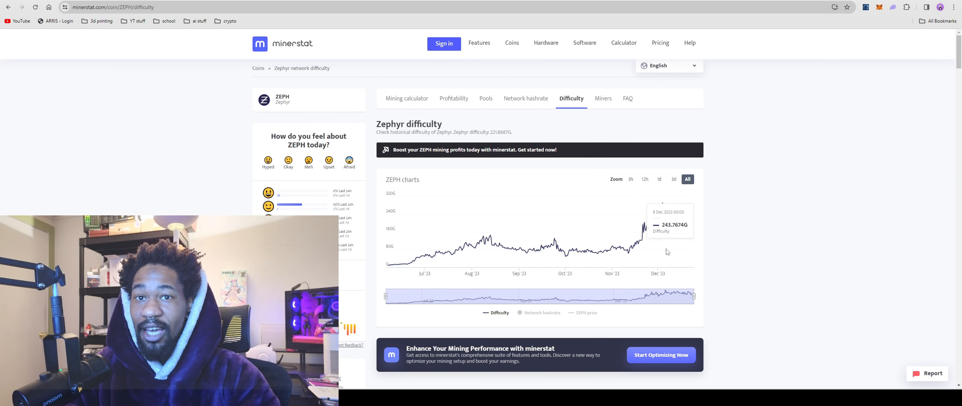
pyautogui.moveTo(604, 249)
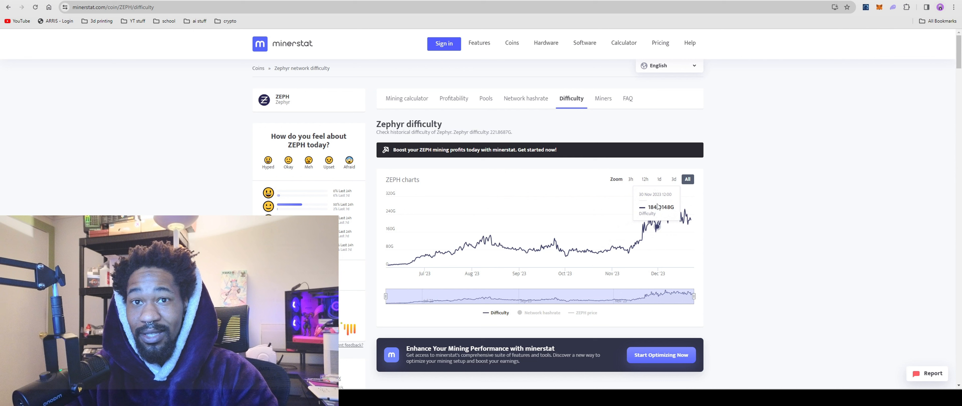
pyautogui.moveTo(806, 273)
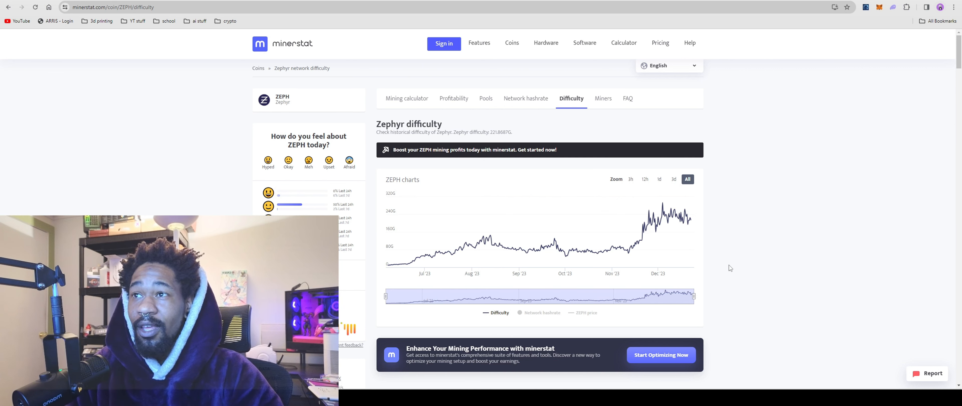
pyautogui.moveTo(447, 63)
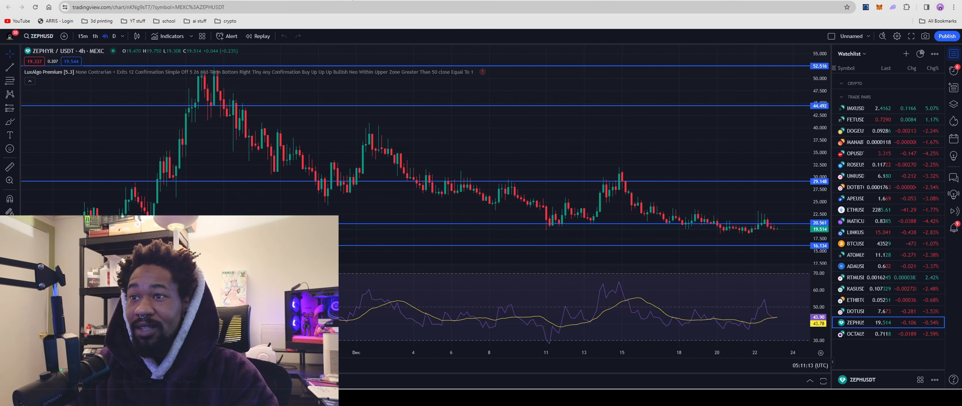
pyautogui.moveTo(653, 318)
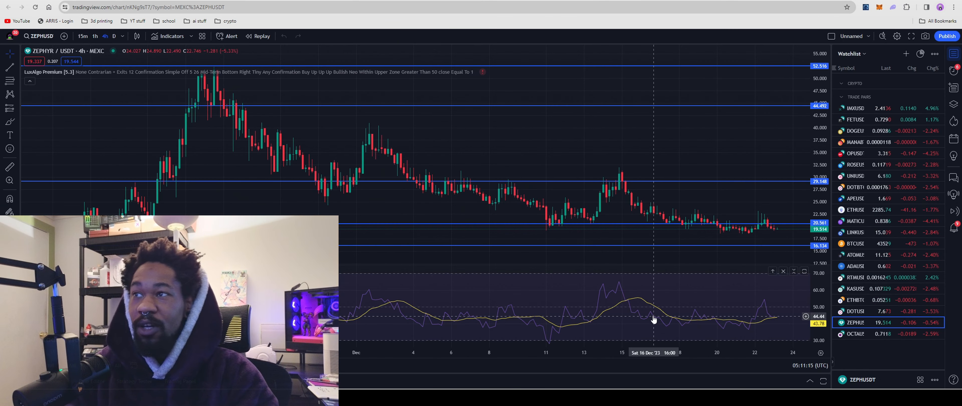
pyautogui.moveTo(646, 315)
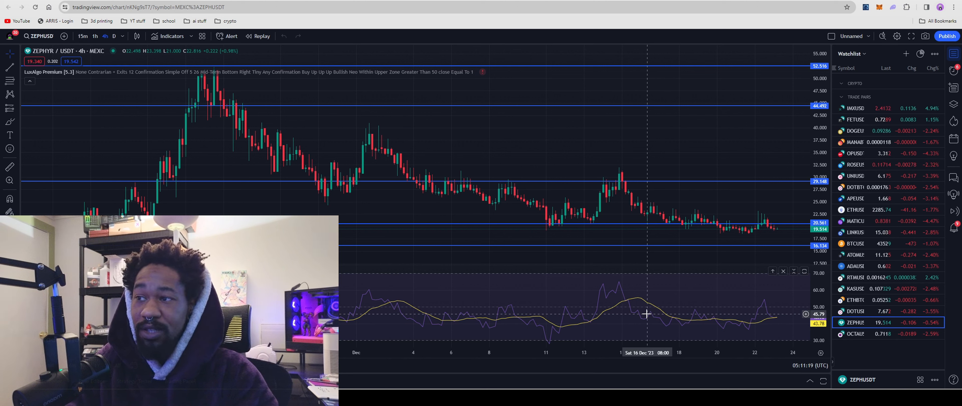
pyautogui.moveTo(651, 316)
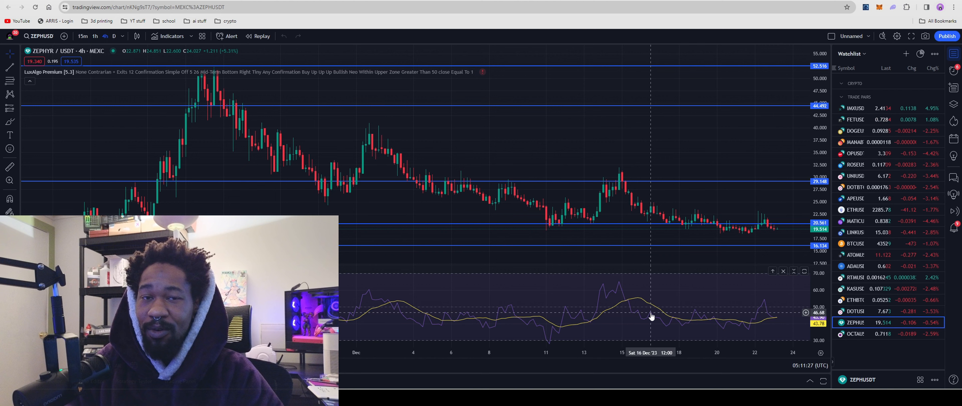
pyautogui.moveTo(412, 241)
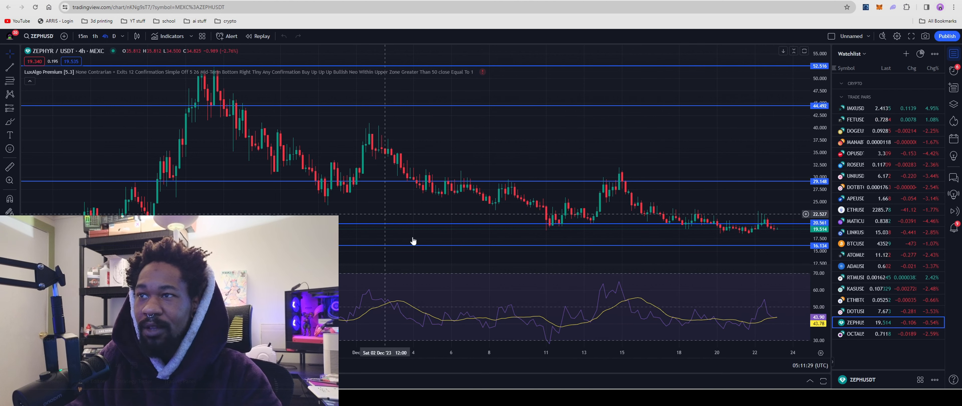
pyautogui.moveTo(533, 247)
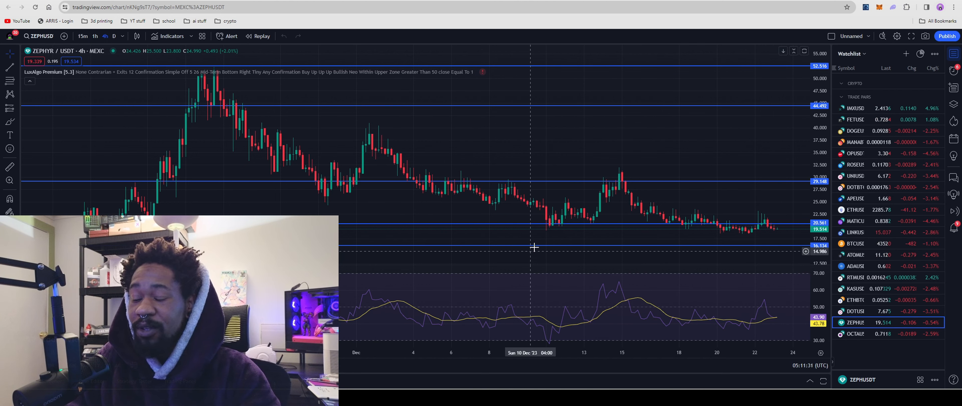
pyautogui.moveTo(680, 312)
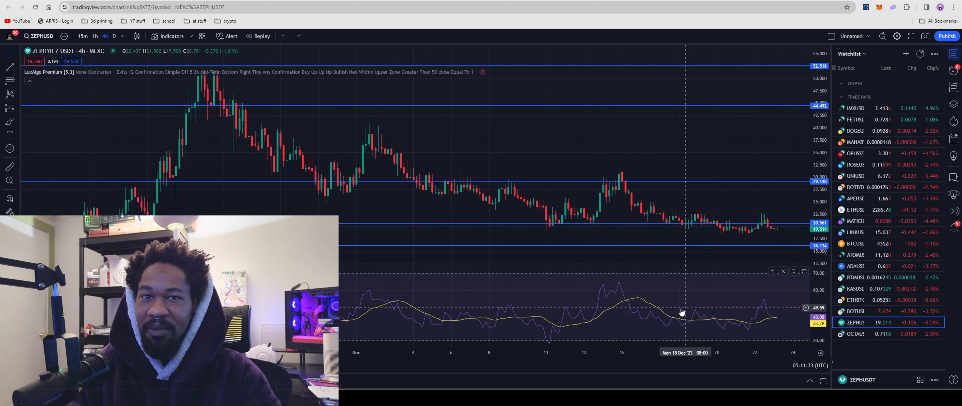
pyautogui.moveTo(463, 143)
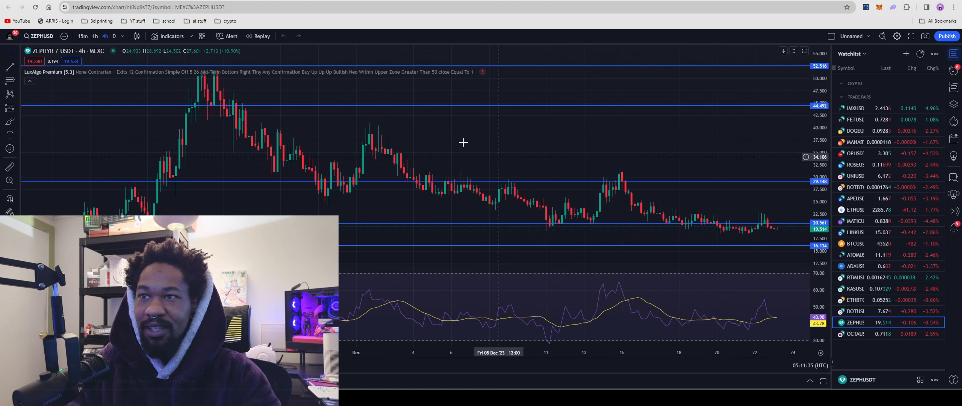
pyautogui.moveTo(335, 121)
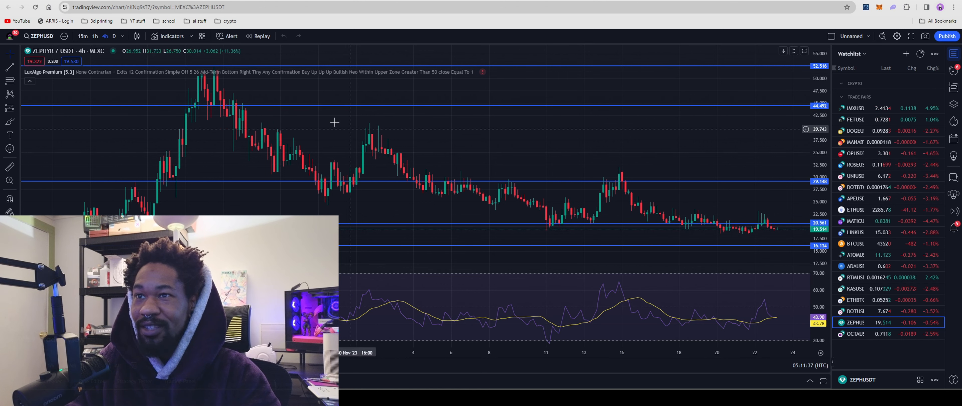
pyautogui.moveTo(208, 94)
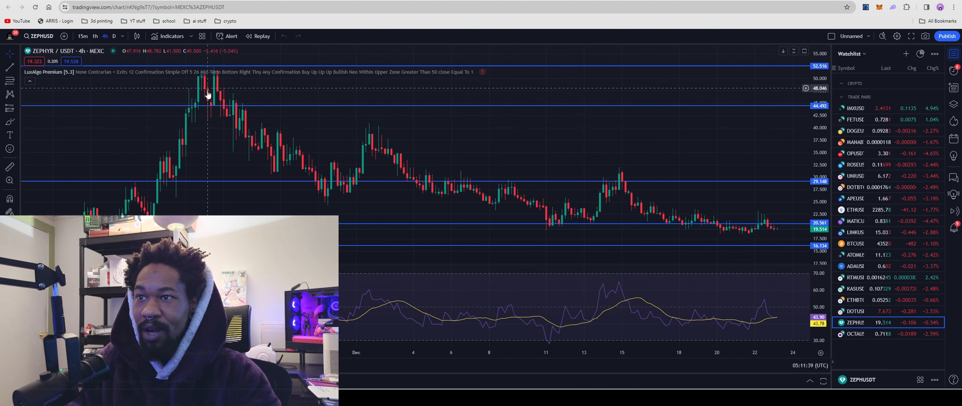
pyautogui.moveTo(227, 109)
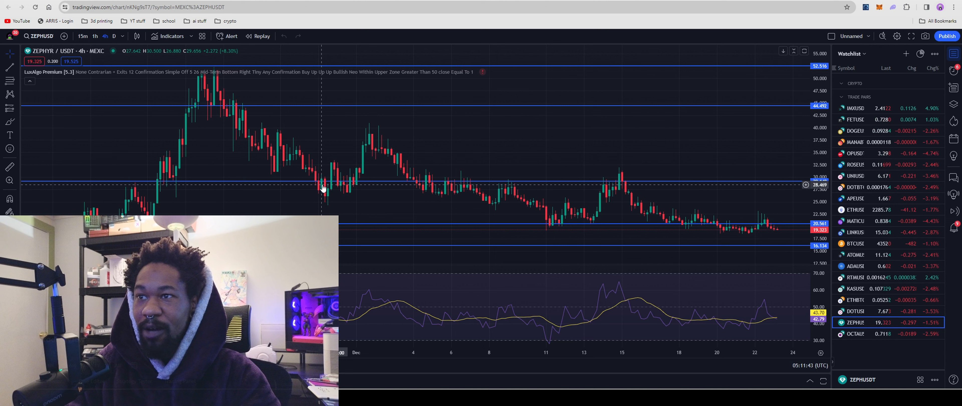
pyautogui.moveTo(316, 147)
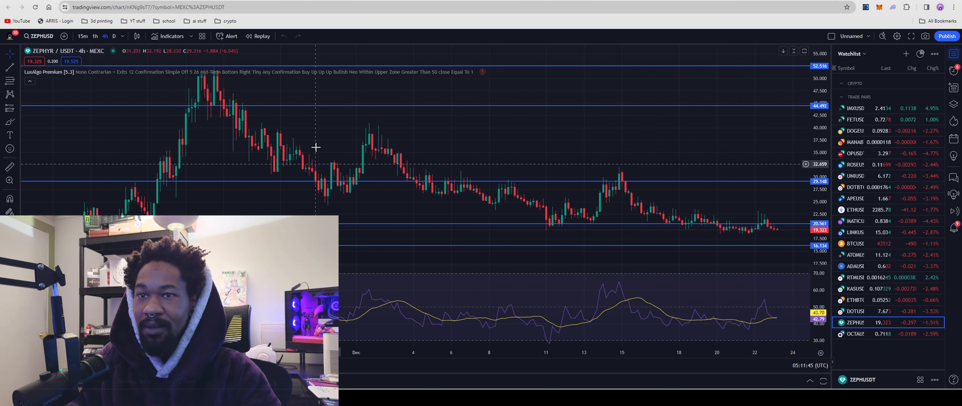
pyautogui.moveTo(368, 140)
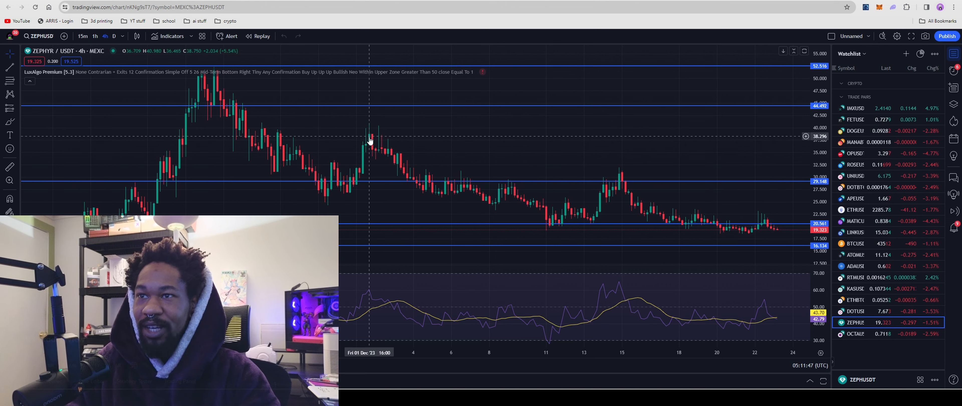
pyautogui.moveTo(415, 182)
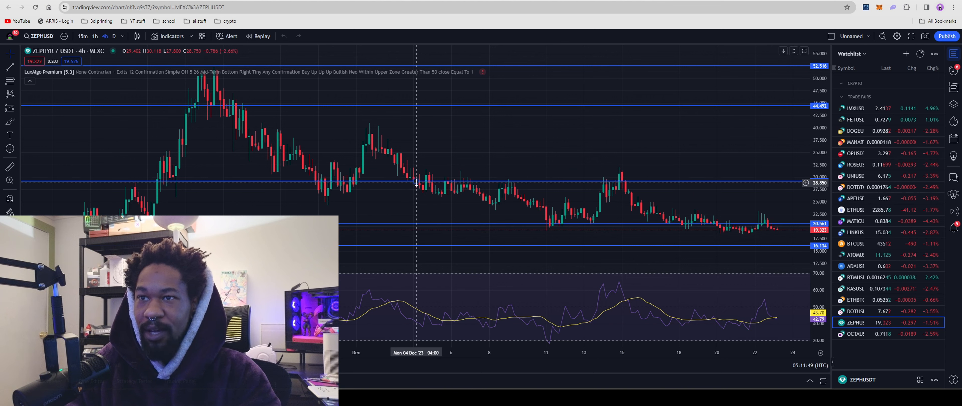
pyautogui.moveTo(422, 188)
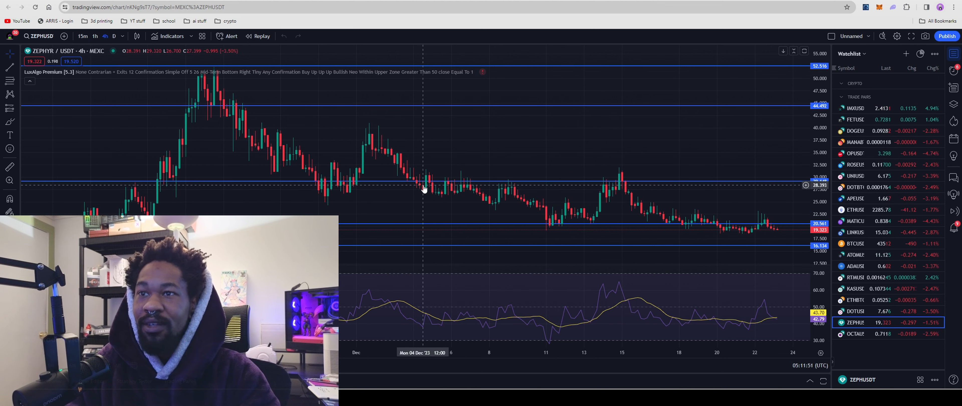
pyautogui.moveTo(494, 205)
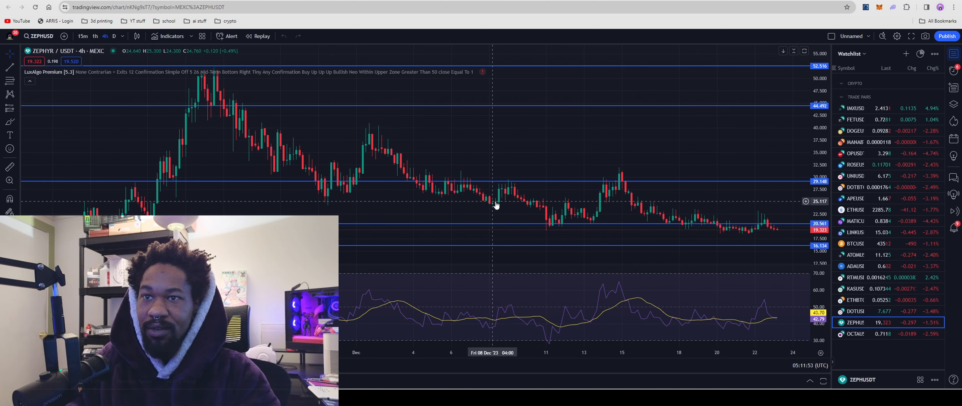
pyautogui.moveTo(620, 181)
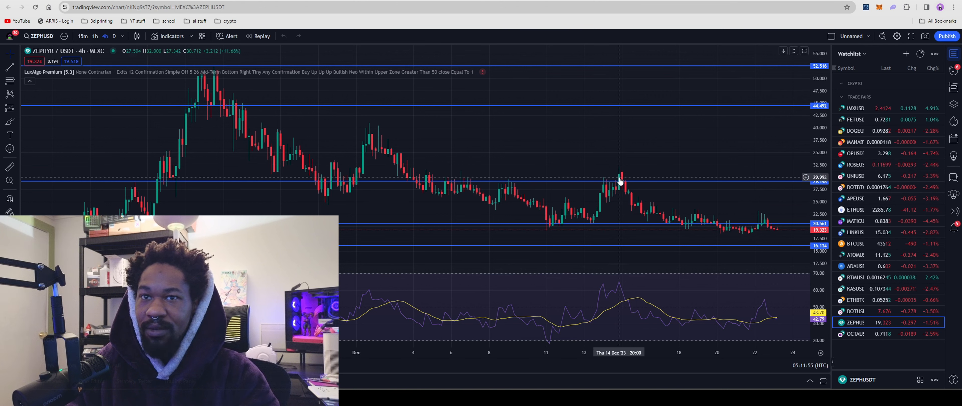
pyautogui.moveTo(756, 242)
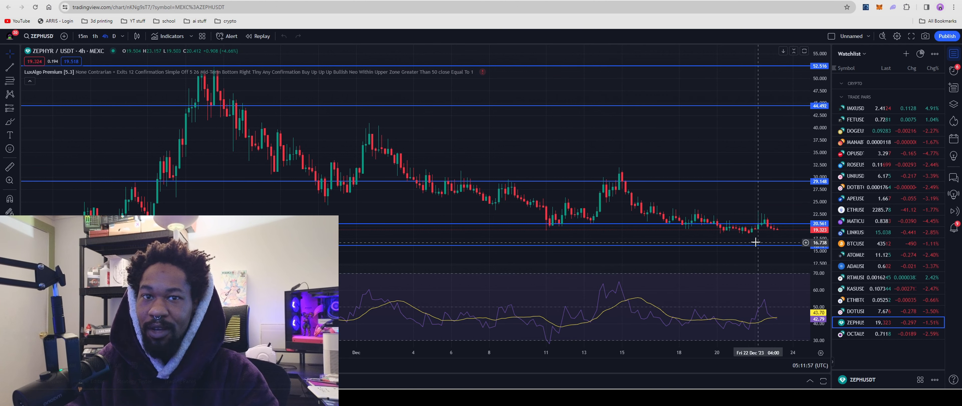
pyautogui.moveTo(437, 206)
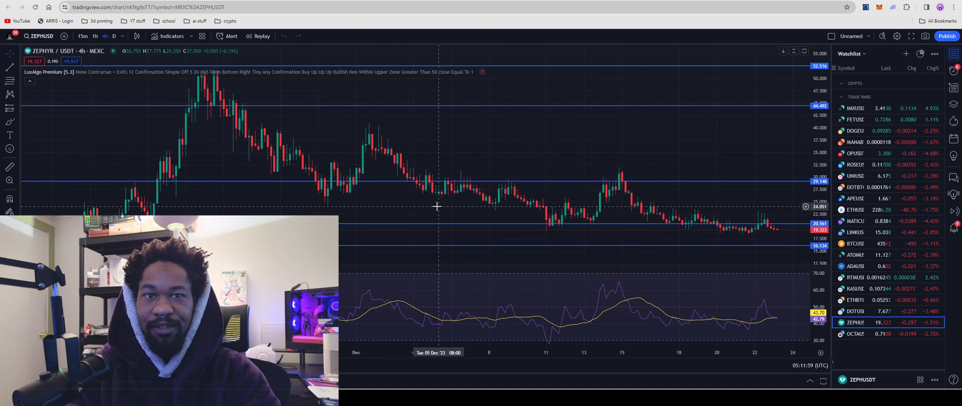
pyautogui.moveTo(636, 241)
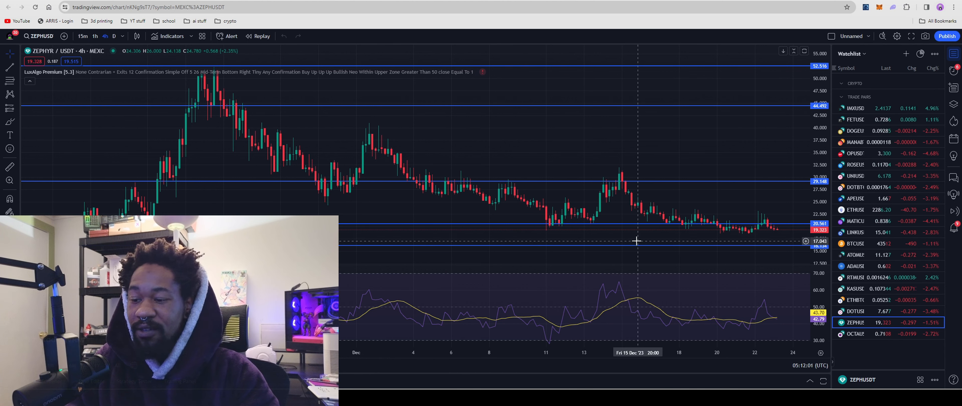
pyautogui.moveTo(723, 246)
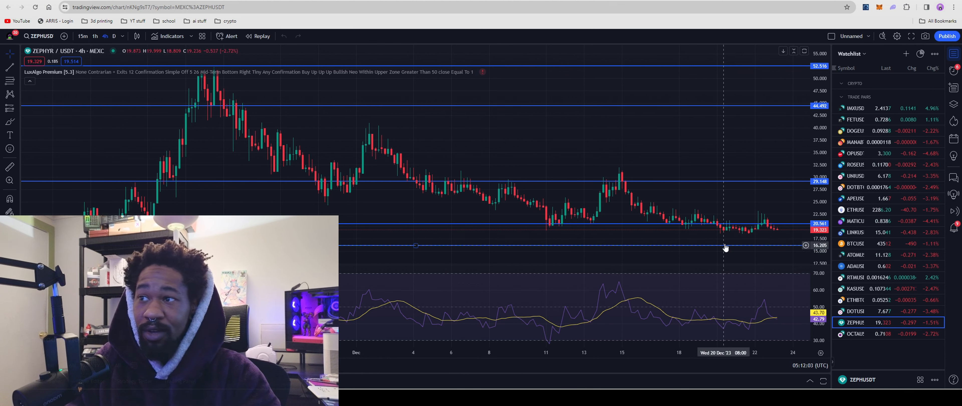
pyautogui.moveTo(758, 232)
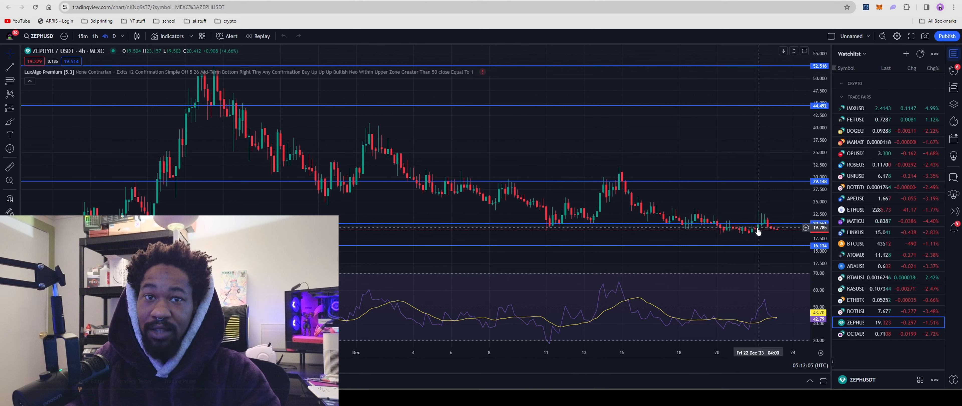
pyautogui.moveTo(747, 224)
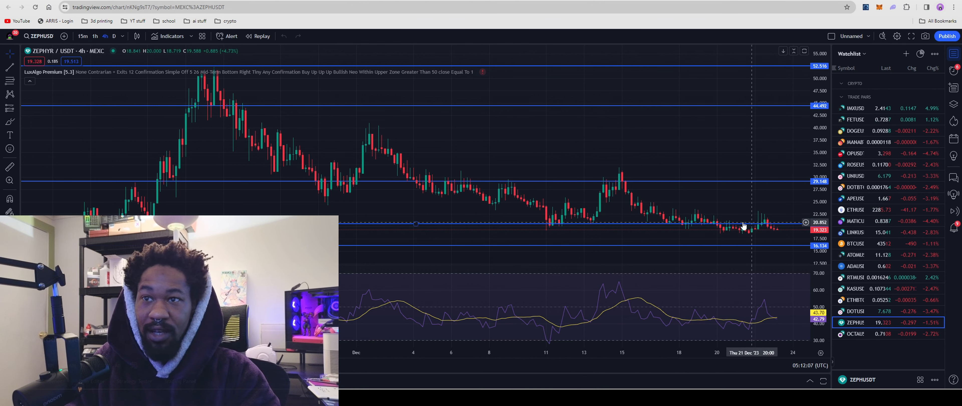
pyautogui.moveTo(215, 88)
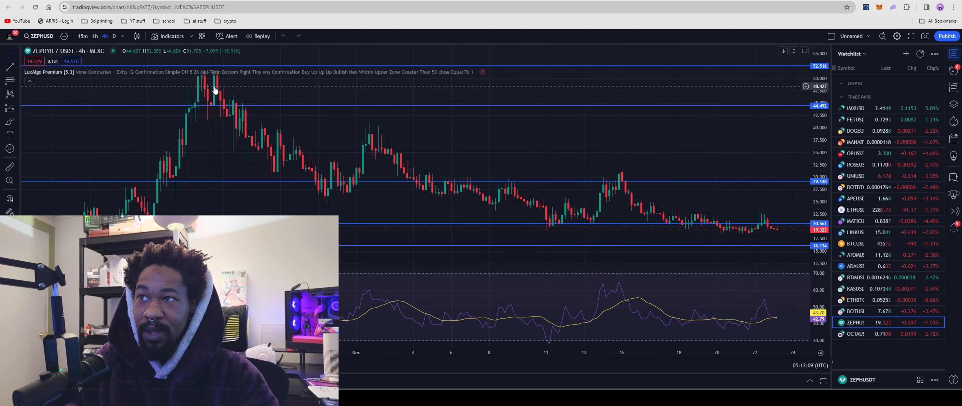
pyautogui.moveTo(609, 228)
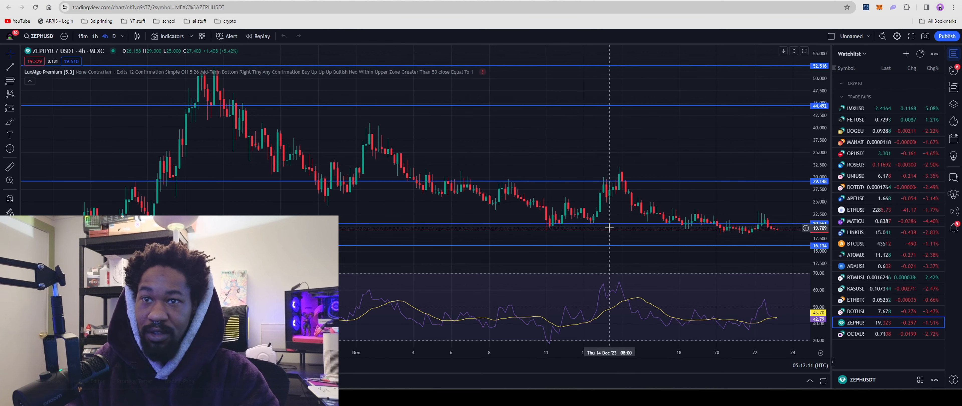
pyautogui.moveTo(761, 264)
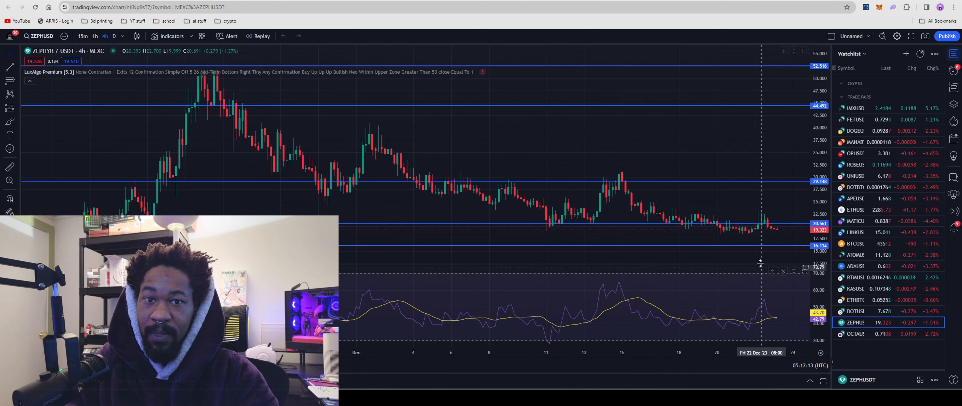
pyautogui.moveTo(617, 186)
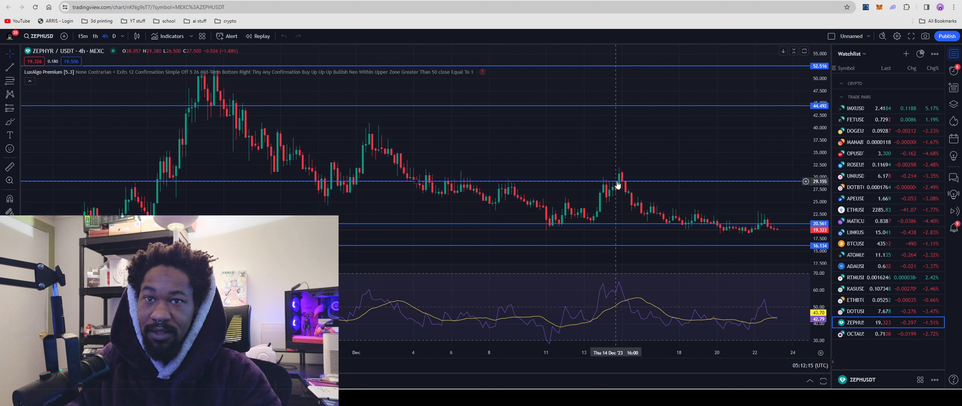
pyautogui.moveTo(233, 114)
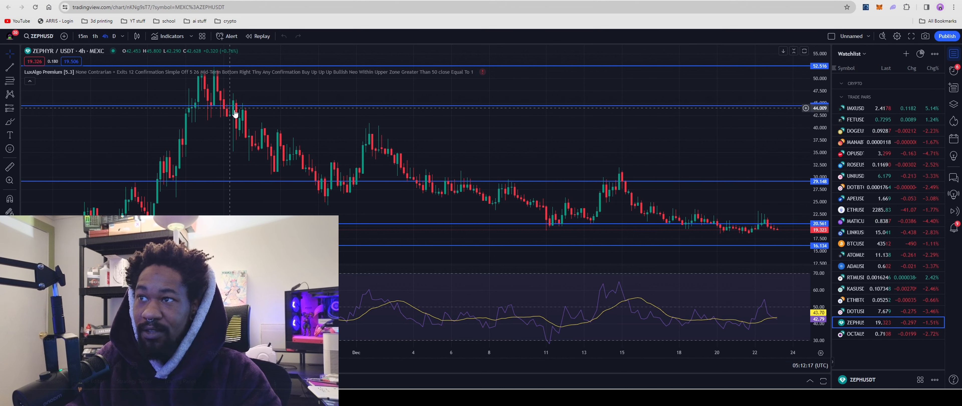
pyautogui.moveTo(241, 107)
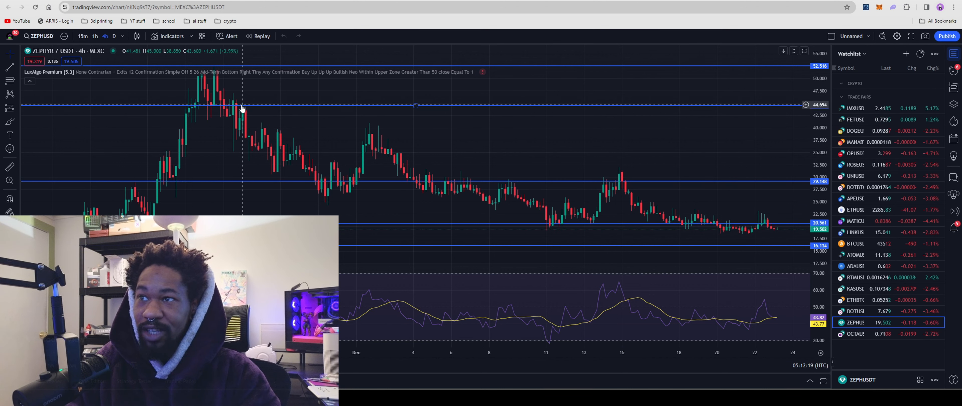
pyautogui.moveTo(319, 182)
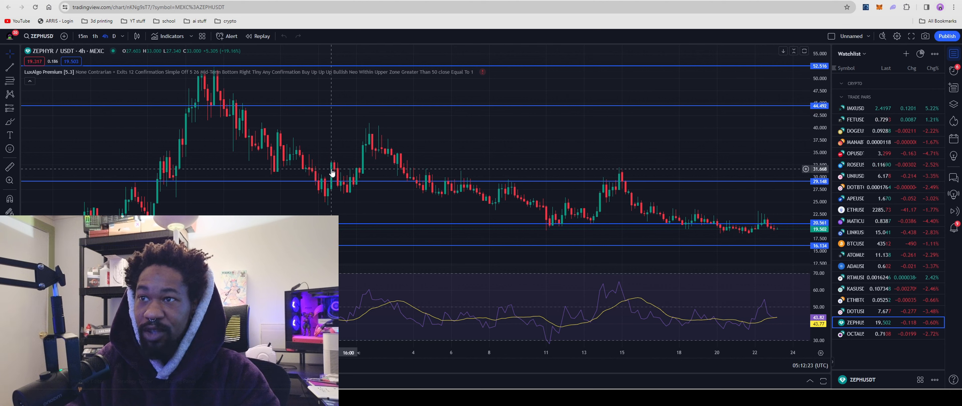
pyautogui.moveTo(349, 187)
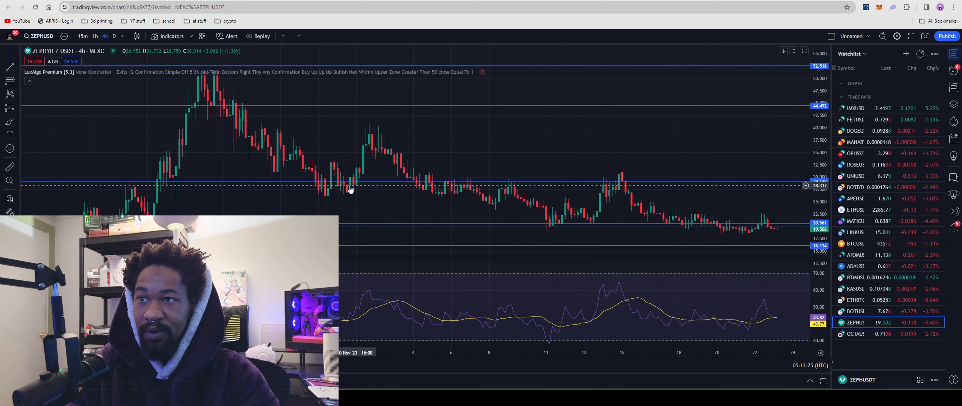
pyautogui.moveTo(355, 178)
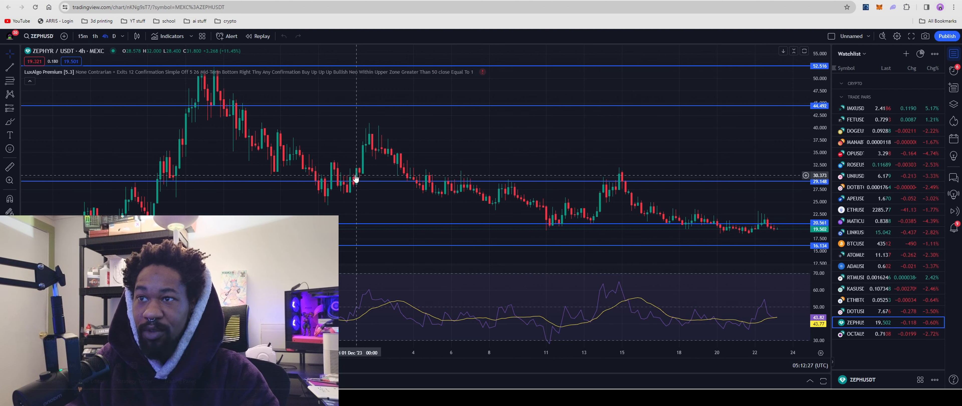
pyautogui.moveTo(368, 129)
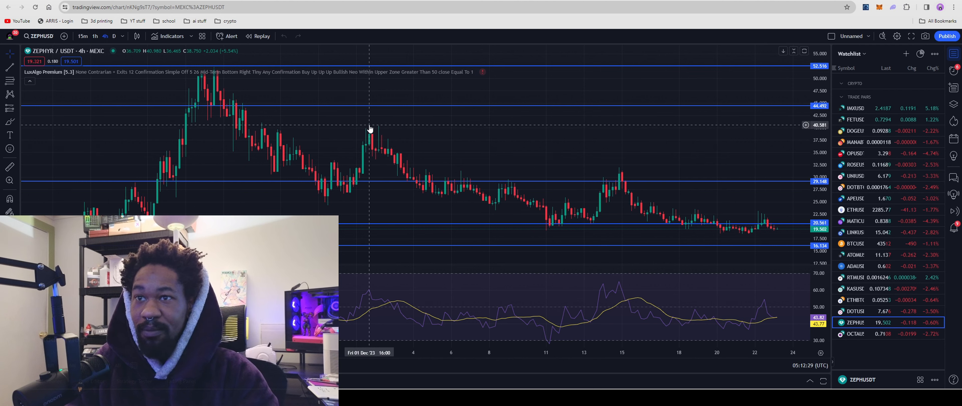
pyautogui.moveTo(479, 155)
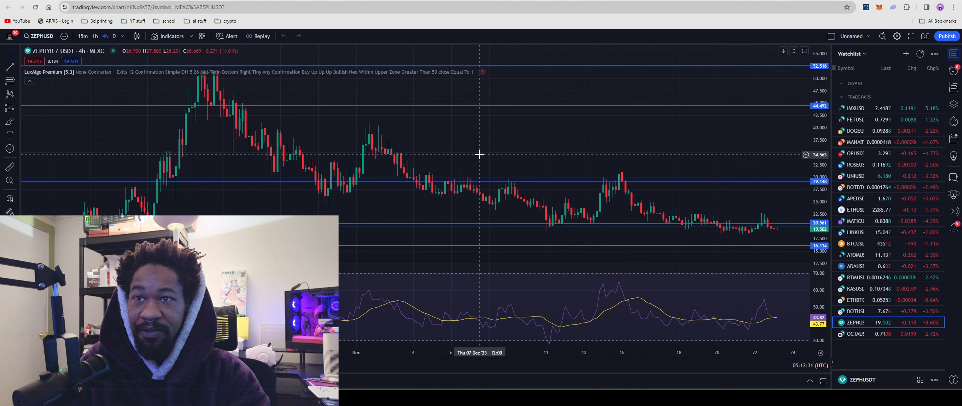
pyautogui.moveTo(411, 182)
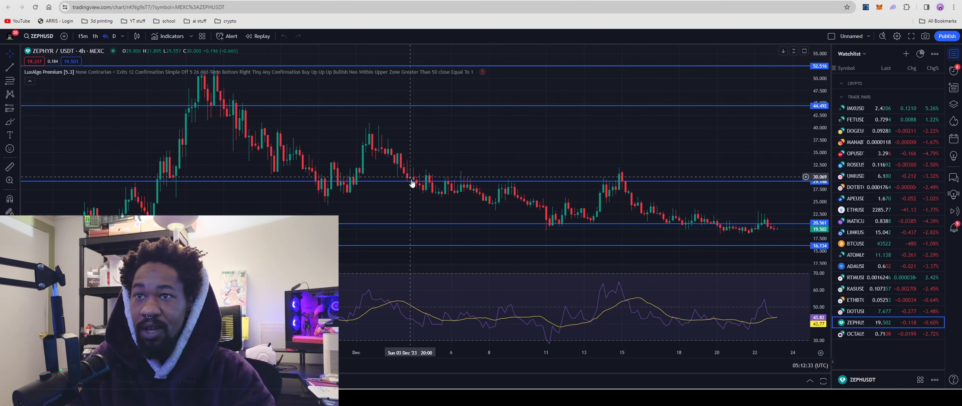
pyautogui.moveTo(243, 81)
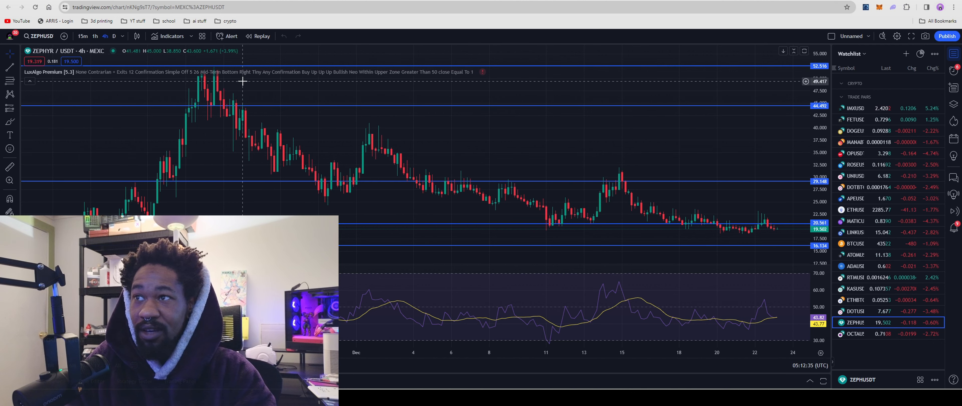
pyautogui.moveTo(623, 194)
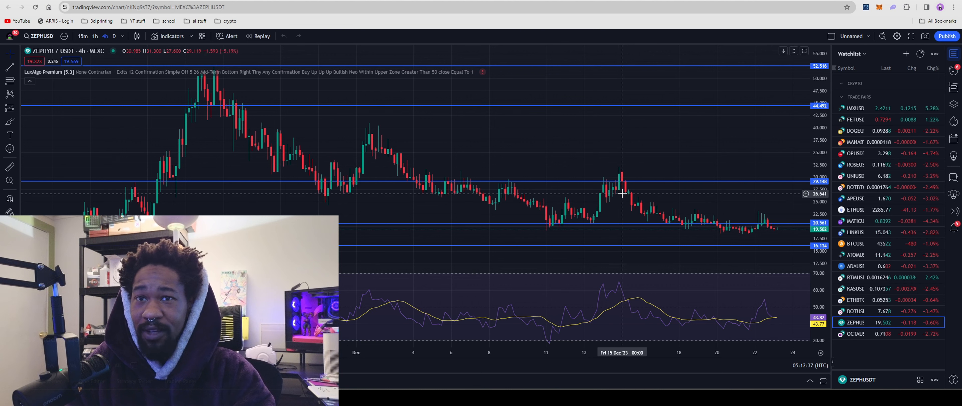
pyautogui.moveTo(625, 194)
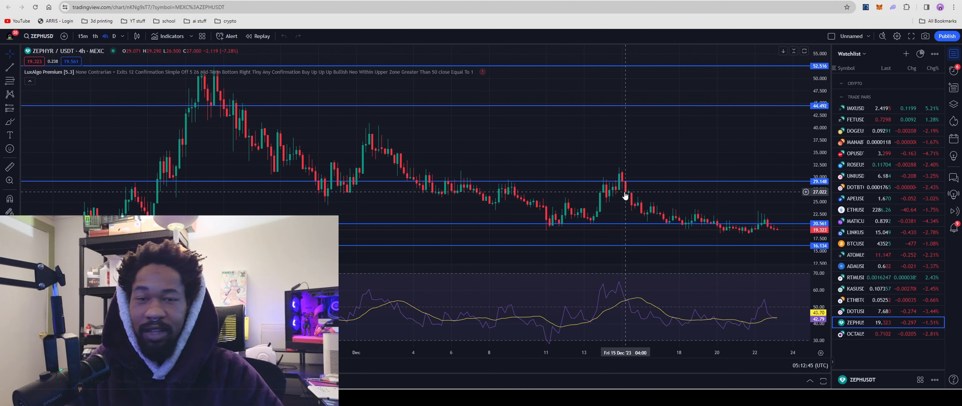
pyautogui.moveTo(638, 187)
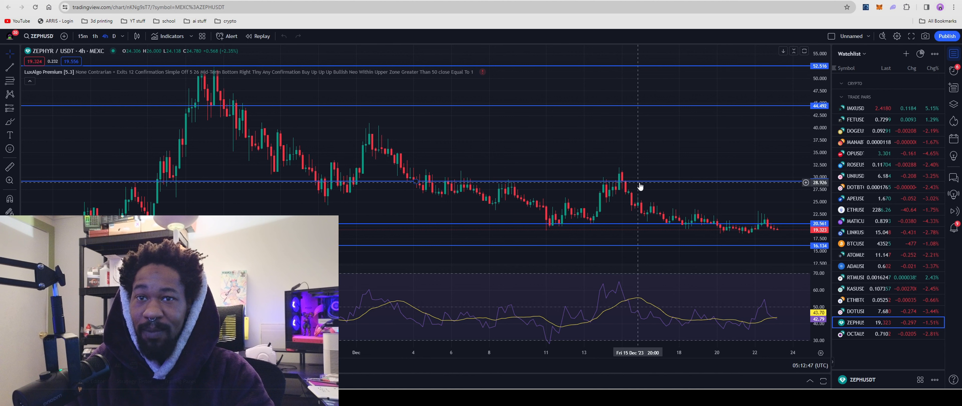
pyautogui.moveTo(732, 239)
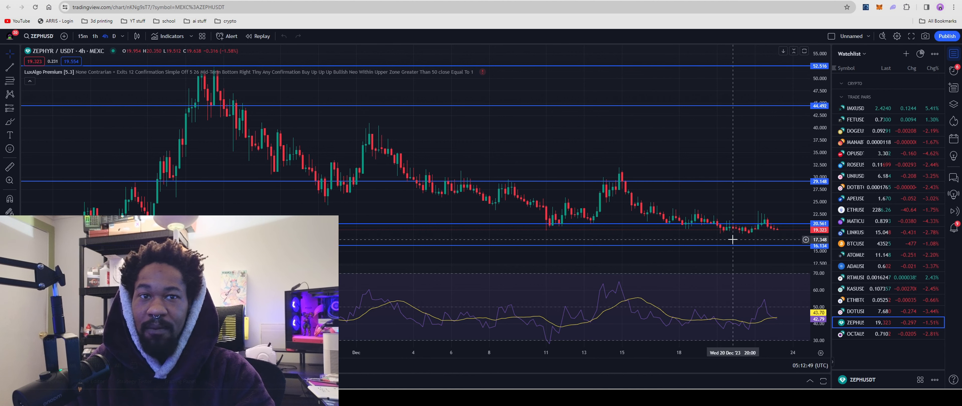
pyautogui.moveTo(760, 227)
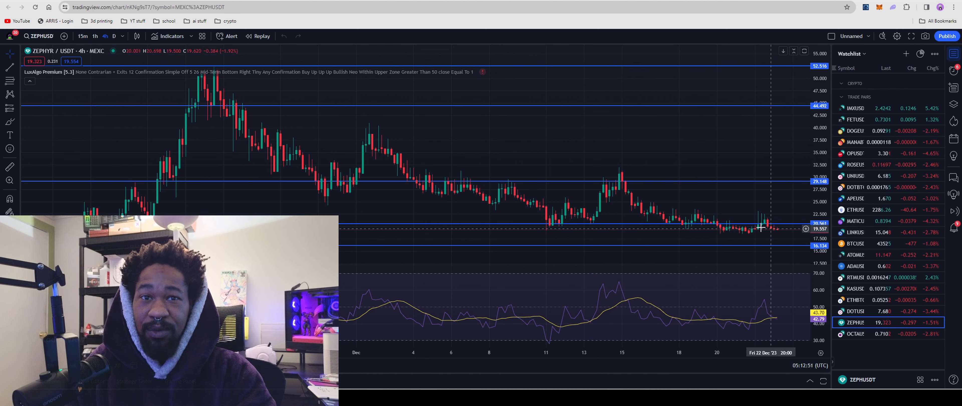
pyautogui.moveTo(782, 228)
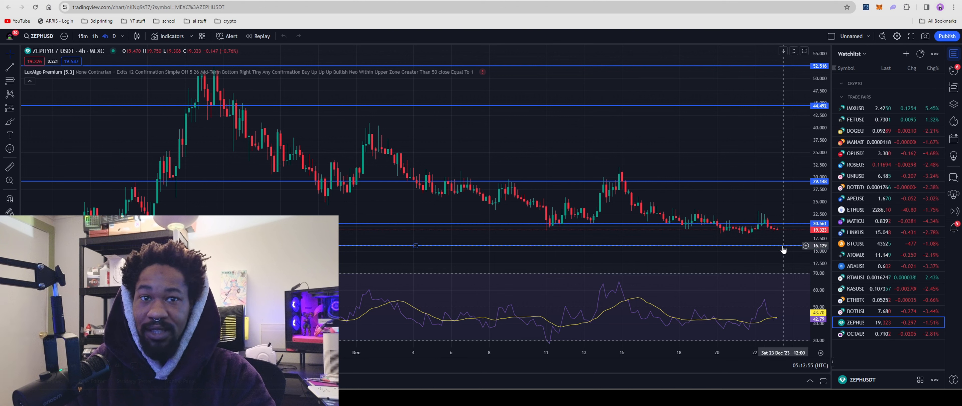
pyautogui.moveTo(784, 239)
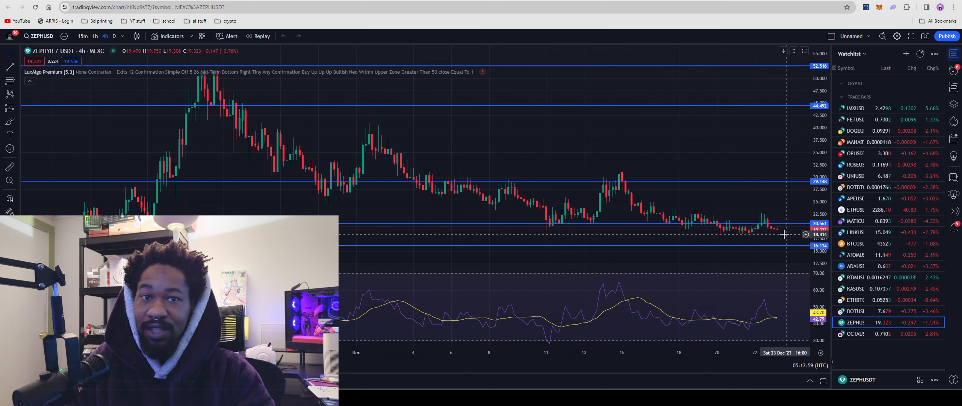
pyautogui.moveTo(790, 232)
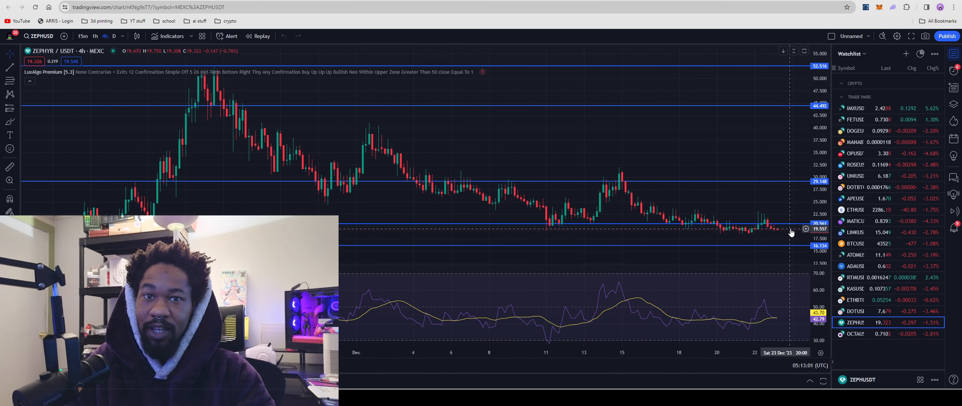
pyautogui.moveTo(797, 250)
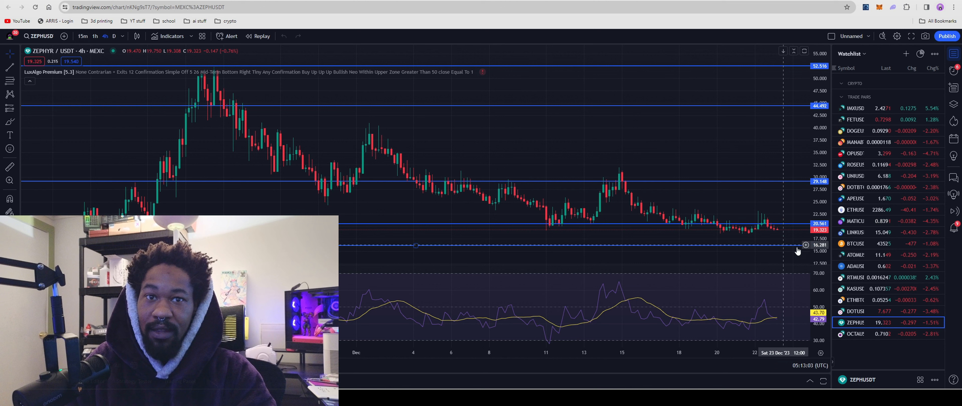
pyautogui.moveTo(742, 232)
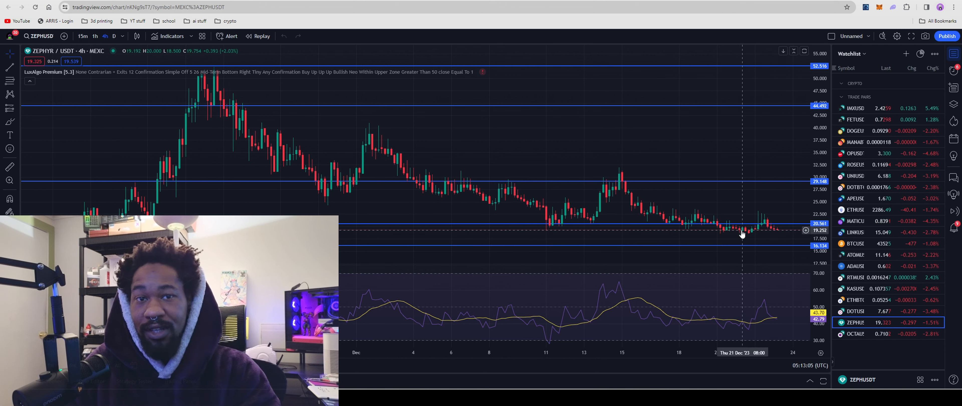
pyautogui.moveTo(772, 233)
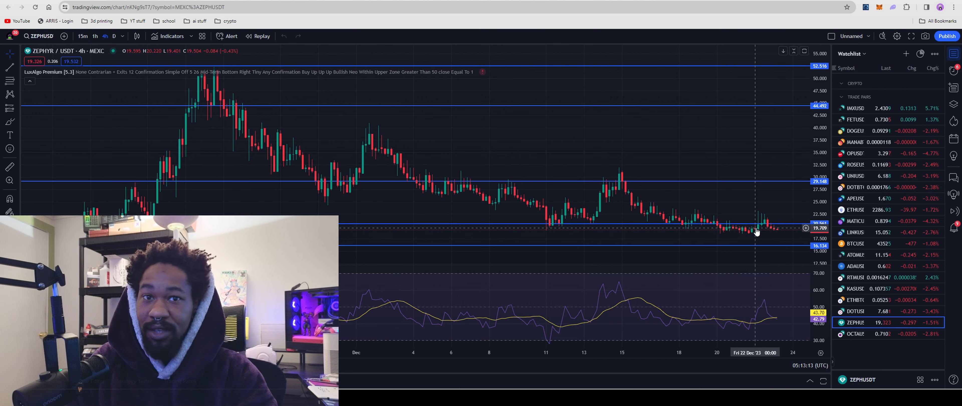
pyautogui.moveTo(612, 174)
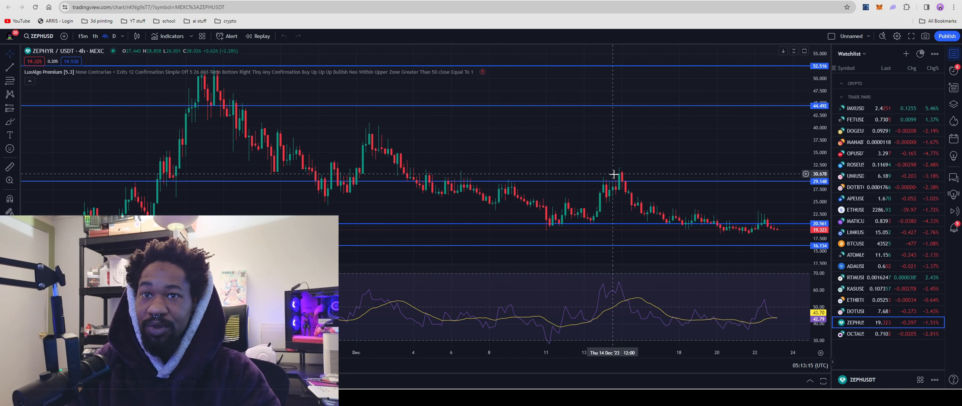
pyautogui.moveTo(789, 232)
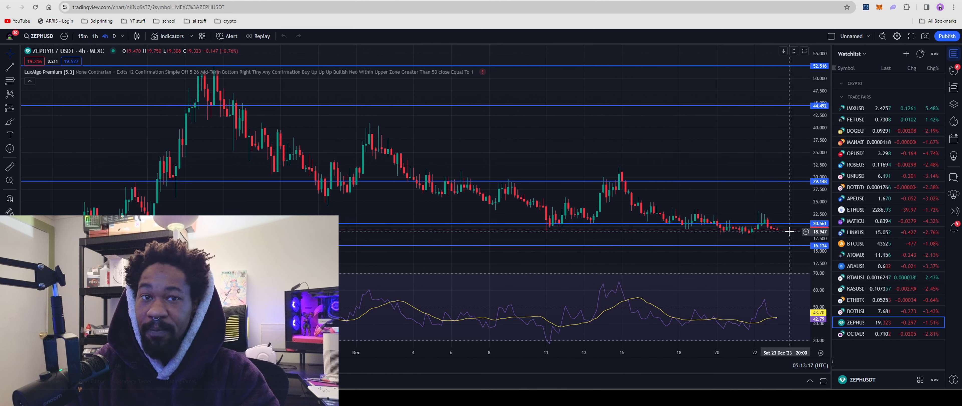
pyautogui.moveTo(789, 250)
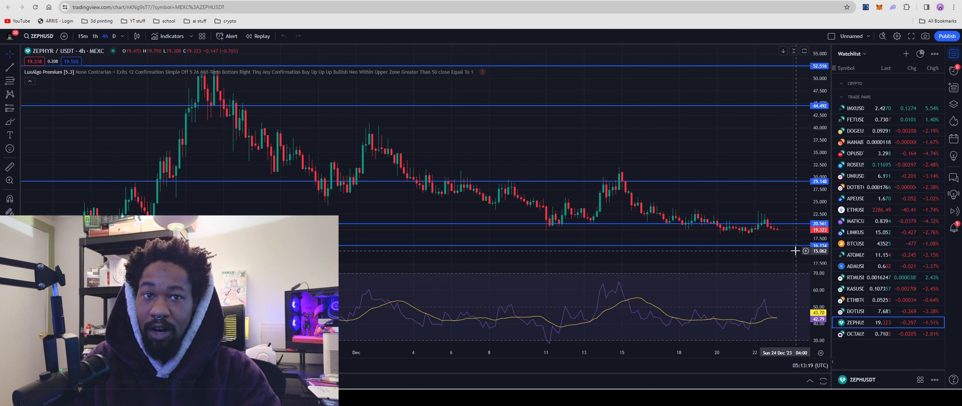
pyautogui.moveTo(793, 248)
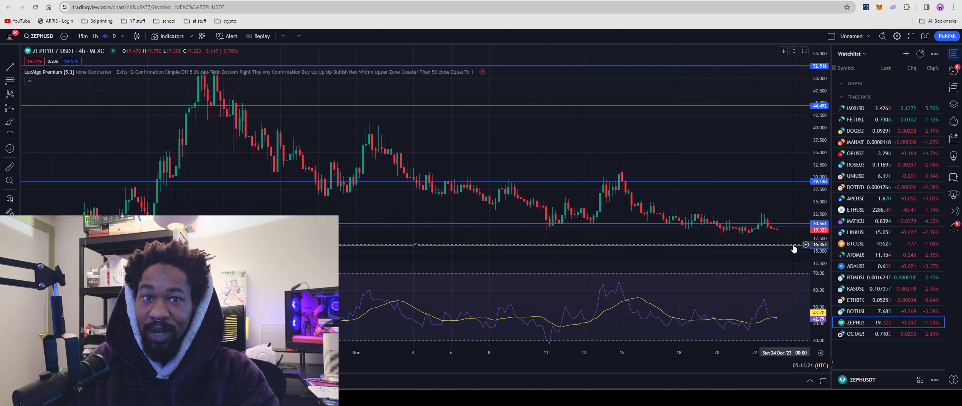
pyautogui.moveTo(748, 249)
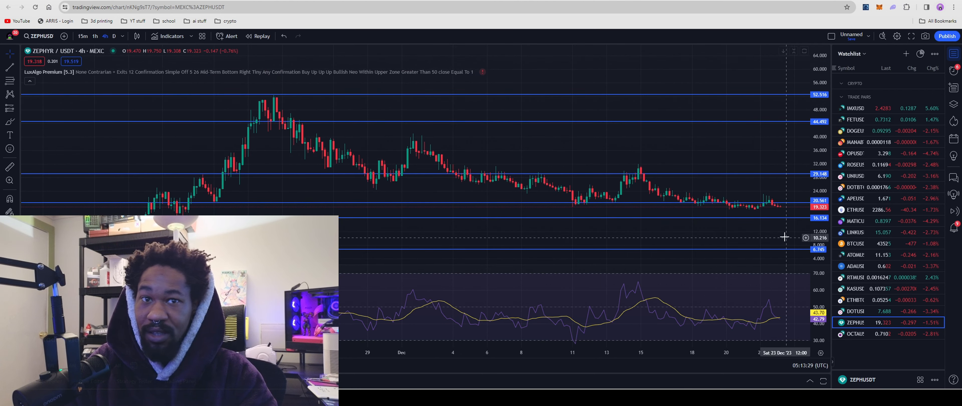
pyautogui.moveTo(783, 214)
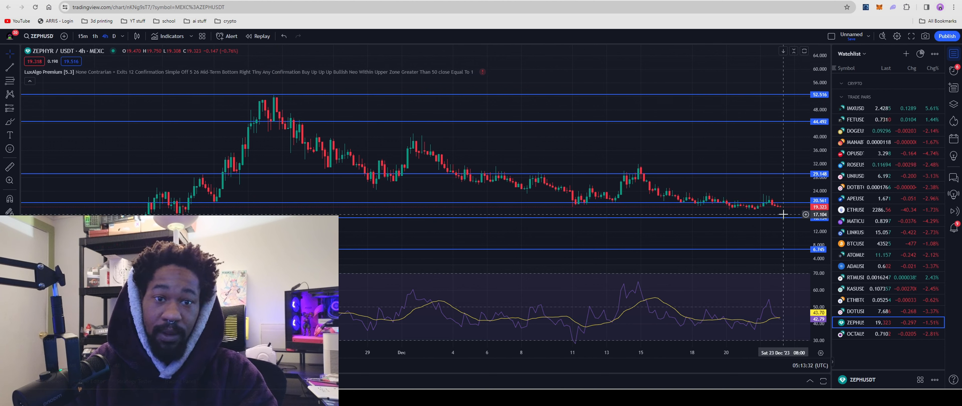
pyautogui.moveTo(780, 219)
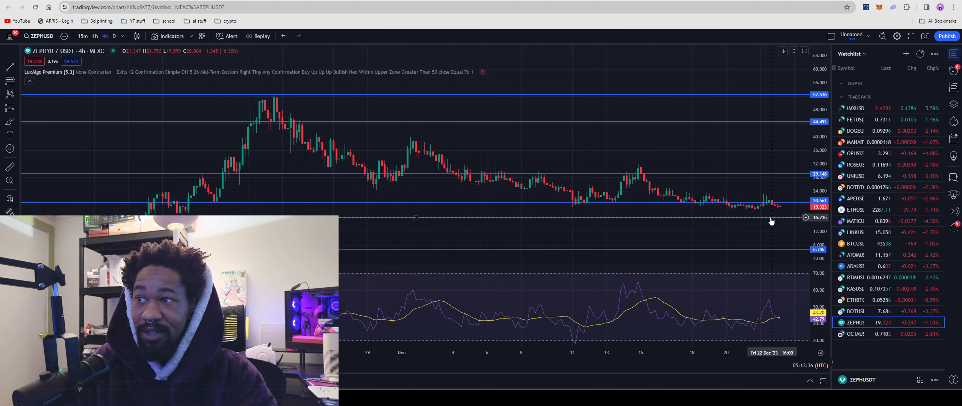
pyautogui.moveTo(771, 233)
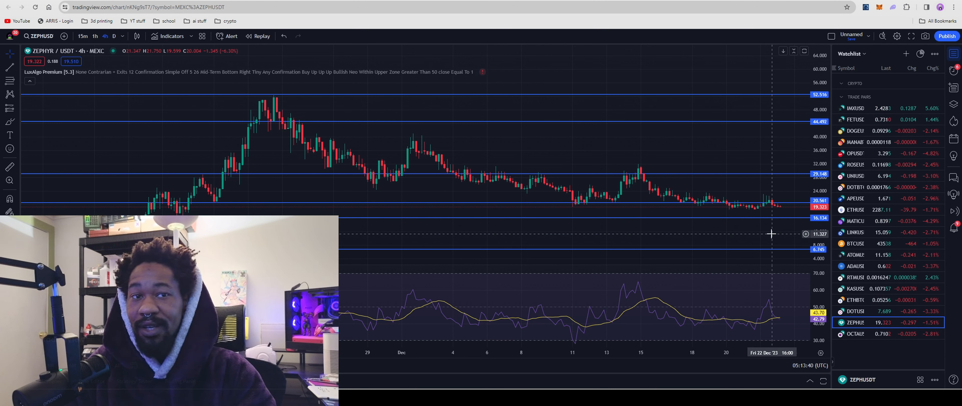
pyautogui.moveTo(772, 228)
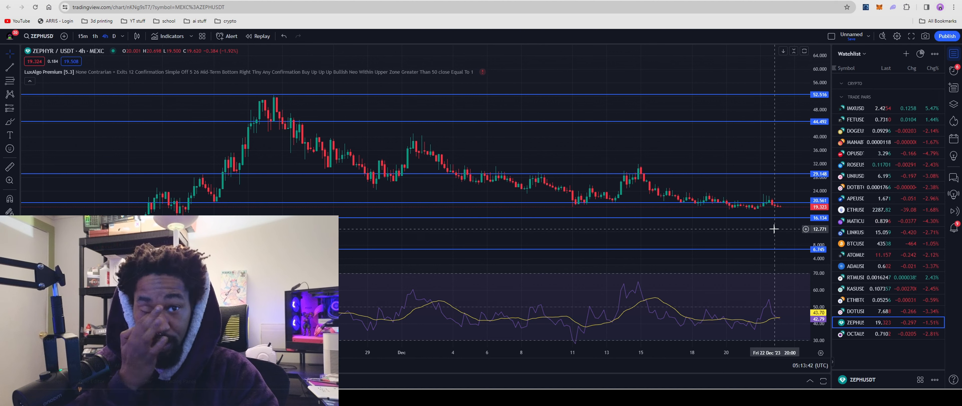
pyautogui.moveTo(773, 236)
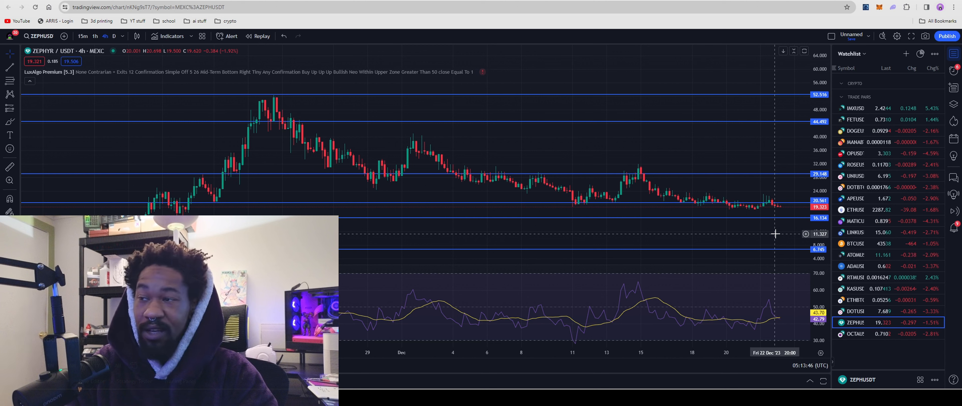
pyautogui.moveTo(775, 224)
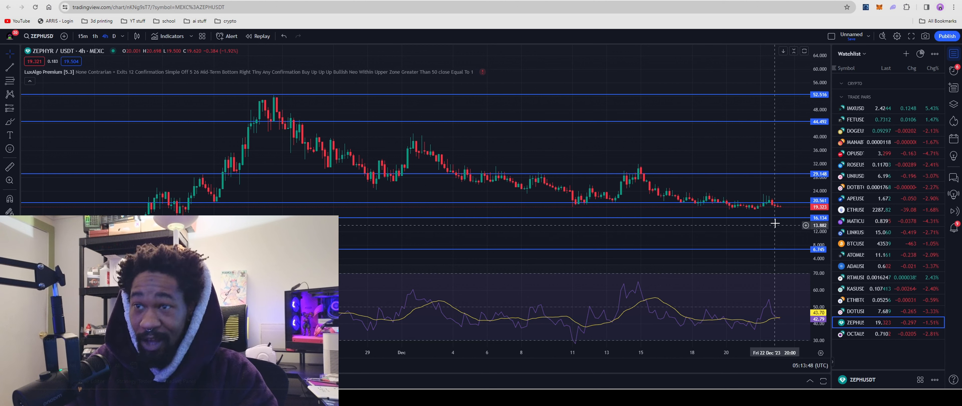
pyautogui.moveTo(778, 220)
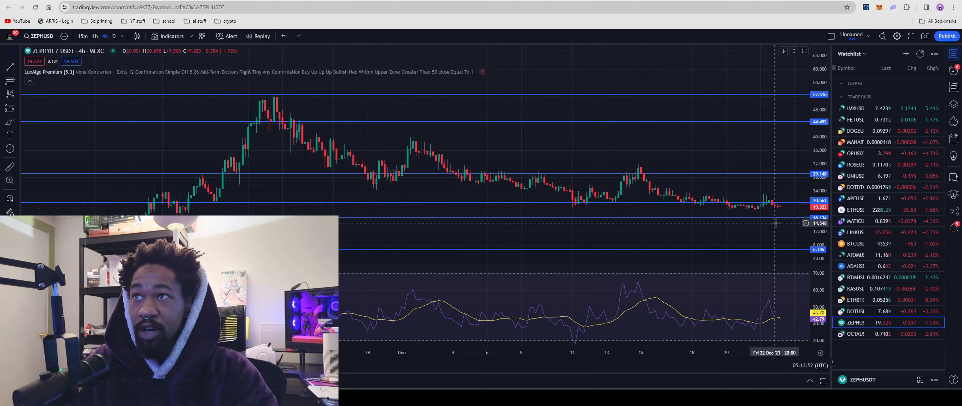
pyautogui.moveTo(770, 233)
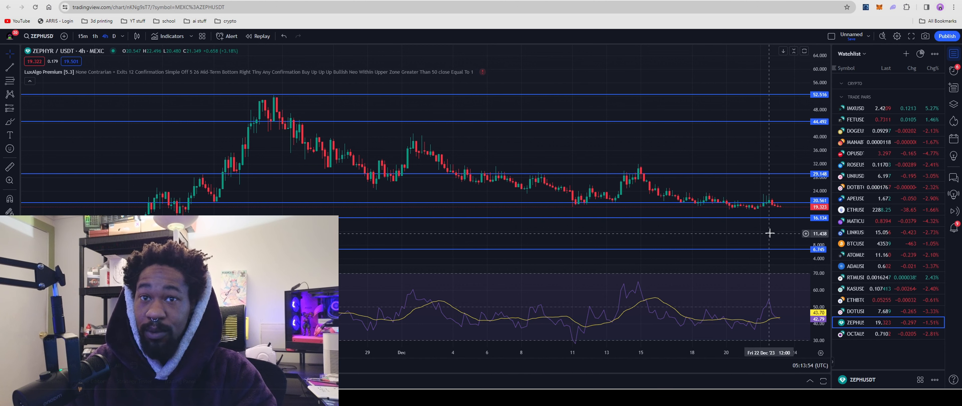
pyautogui.moveTo(730, 225)
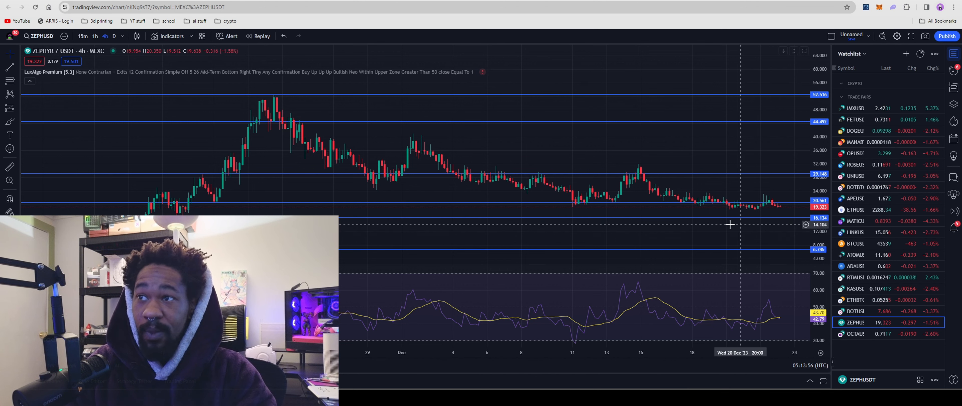
pyautogui.moveTo(772, 219)
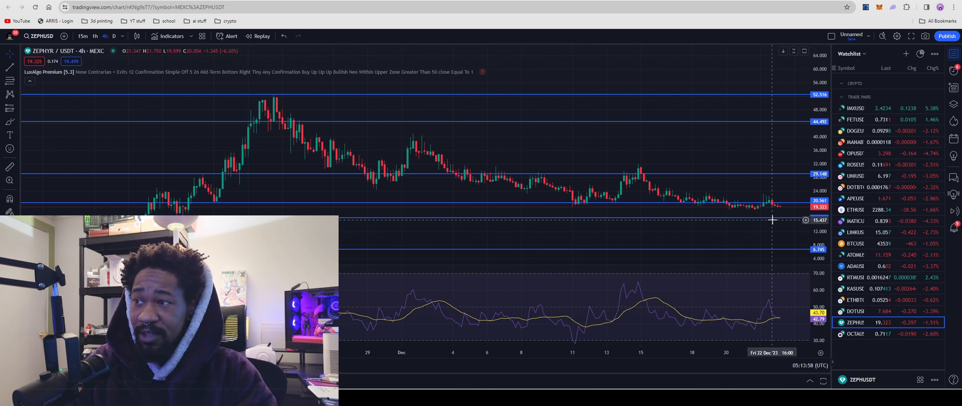
pyautogui.moveTo(752, 245)
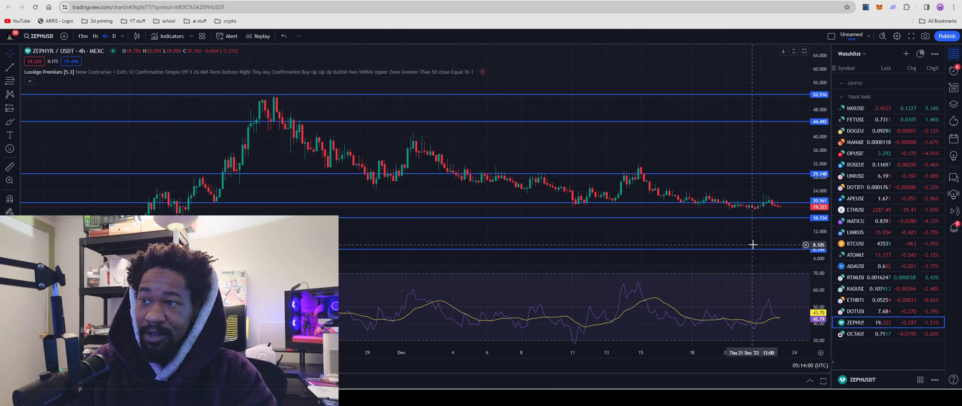
pyautogui.moveTo(755, 238)
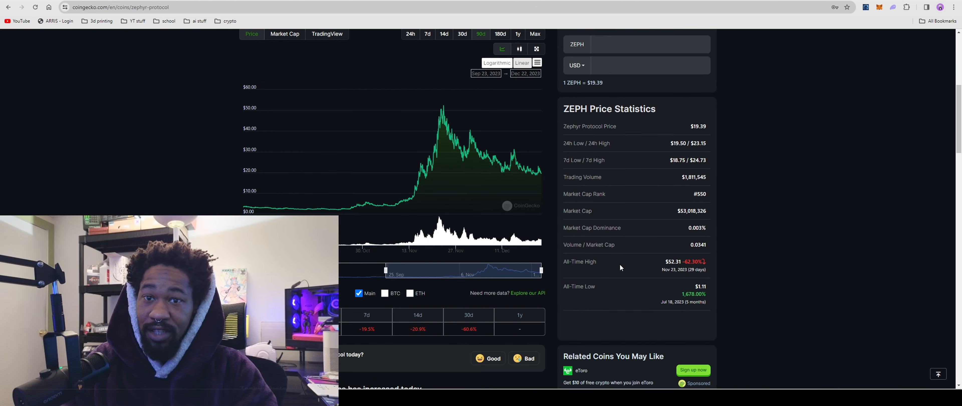
pyautogui.moveTo(644, 294)
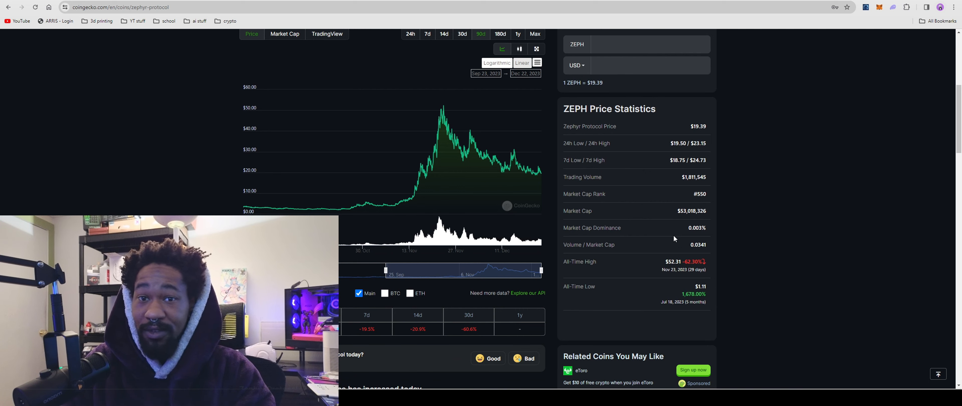
pyautogui.click(92, 6)
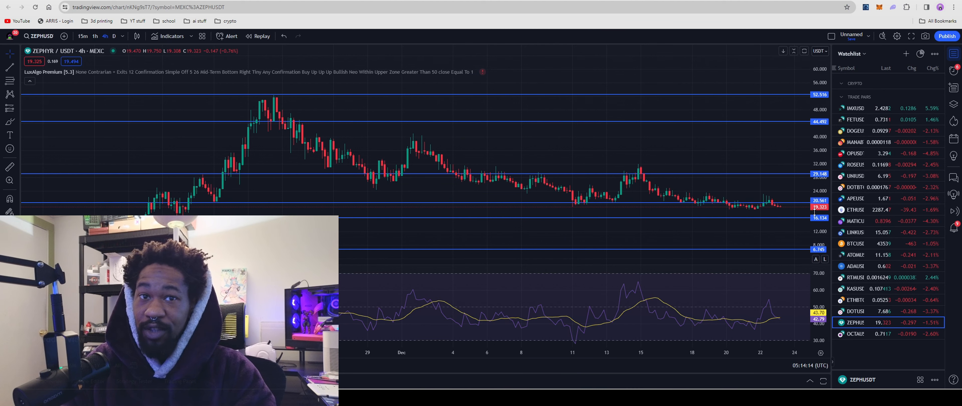
pyautogui.moveTo(685, 167)
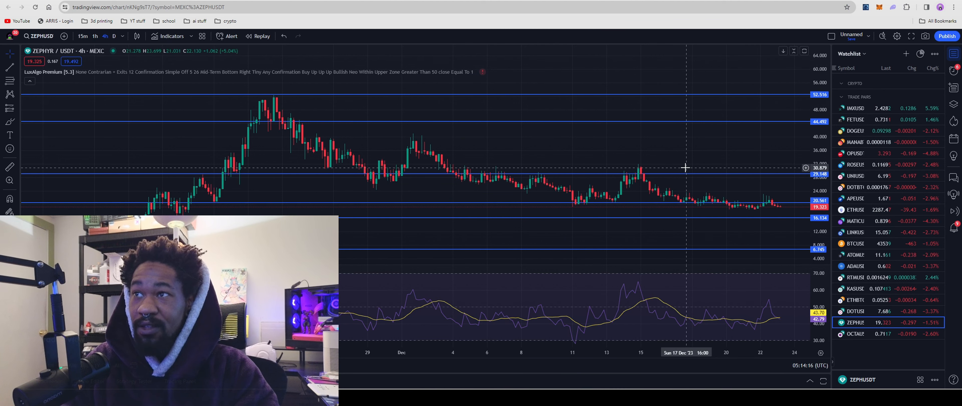
pyautogui.moveTo(696, 147)
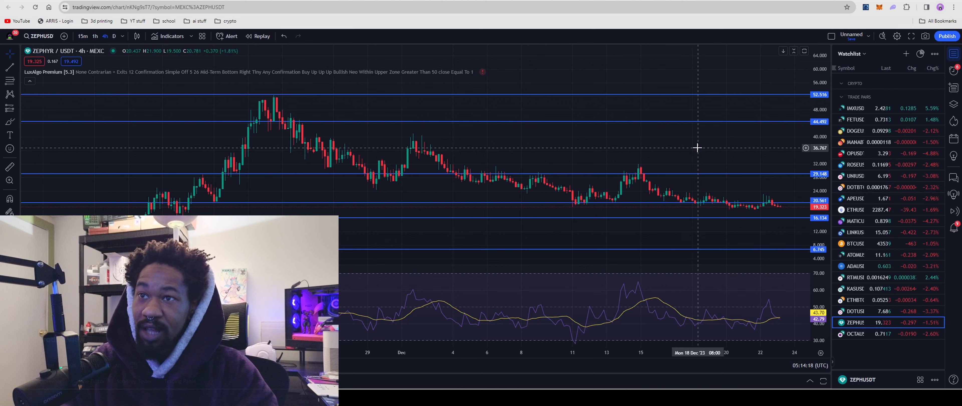
pyautogui.moveTo(703, 155)
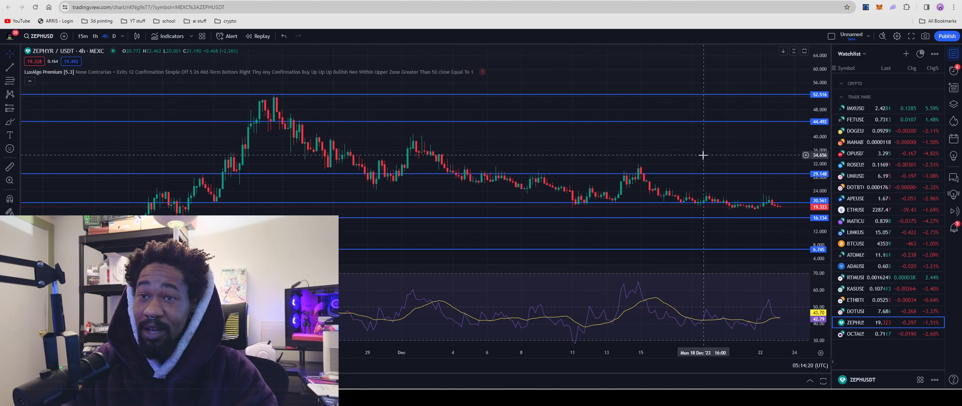
pyautogui.moveTo(792, 222)
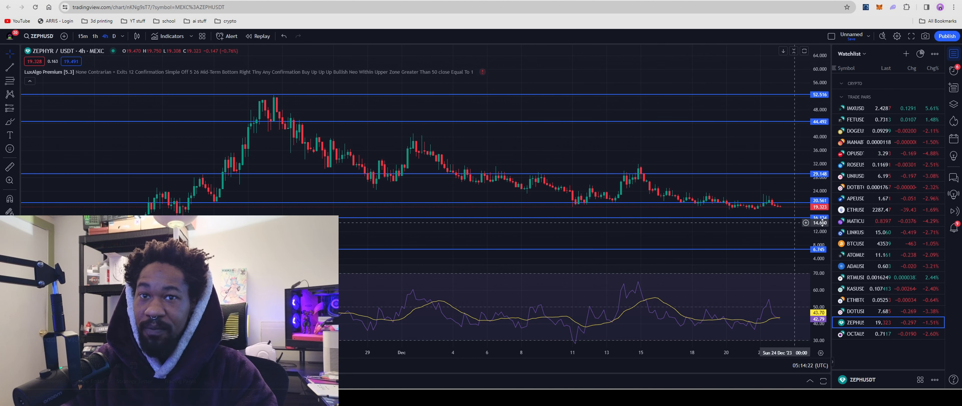
pyautogui.moveTo(781, 222)
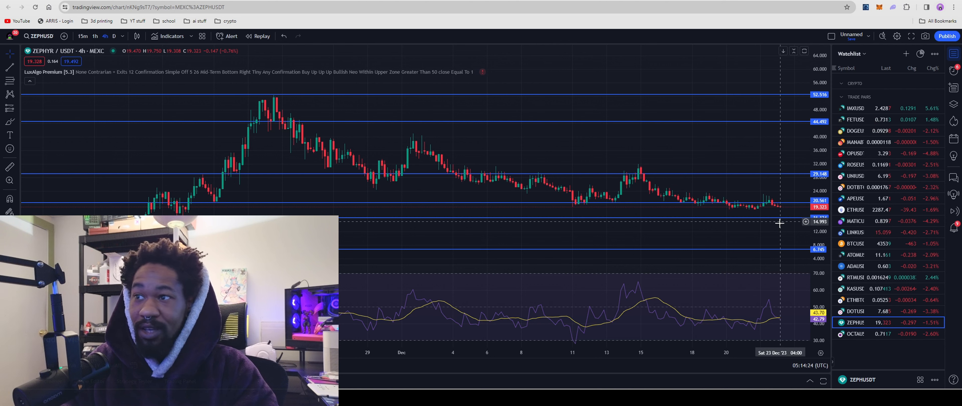
pyautogui.moveTo(705, 228)
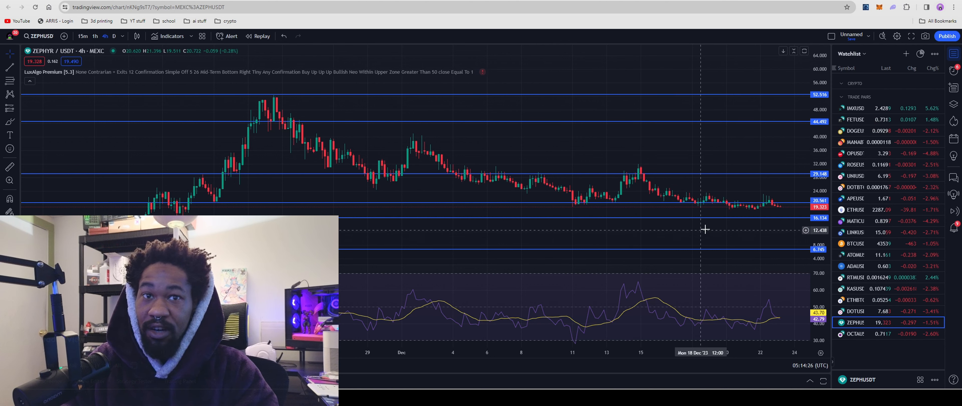
pyautogui.moveTo(682, 224)
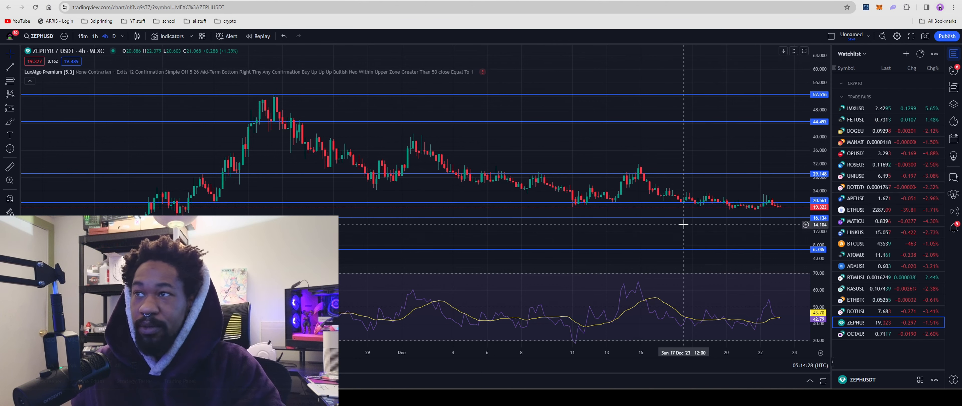
pyautogui.moveTo(421, 83)
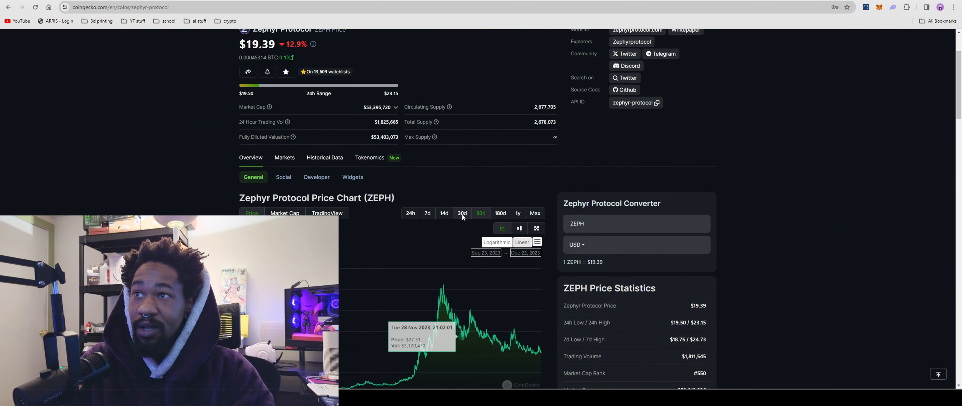
# Go to My Portfolio and browse the watchlist of tracked coins.
pyautogui.click(621, 61)
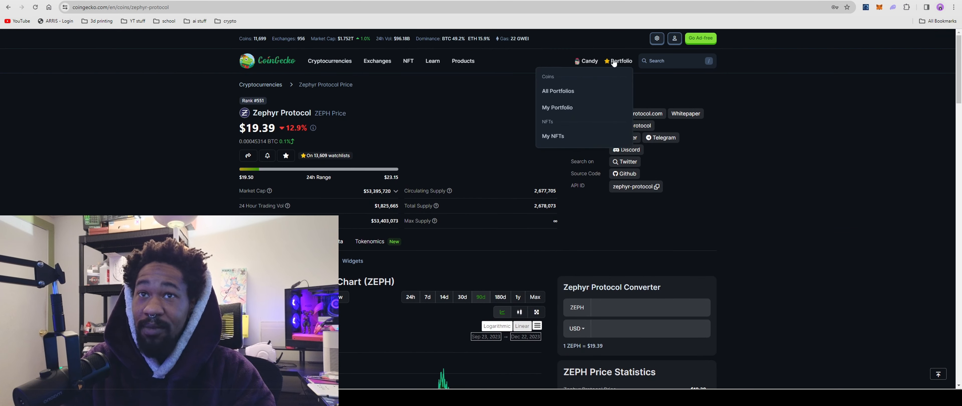
pyautogui.moveTo(557, 107)
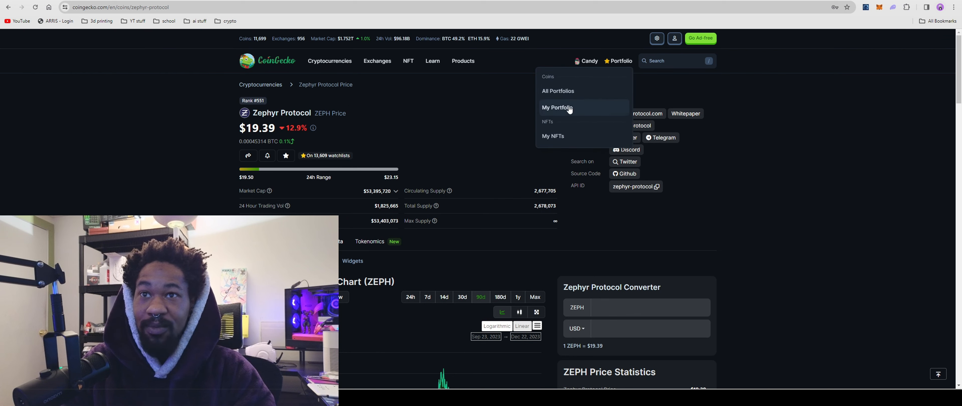
pyautogui.click(555, 108)
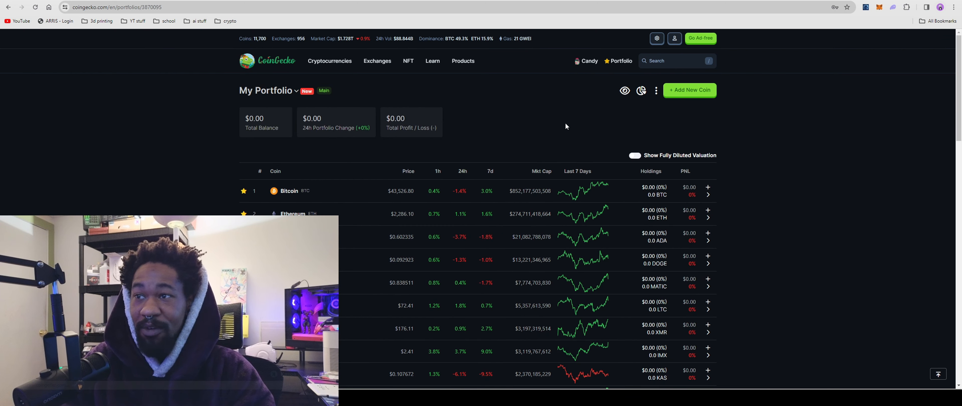
pyautogui.scroll(-3)
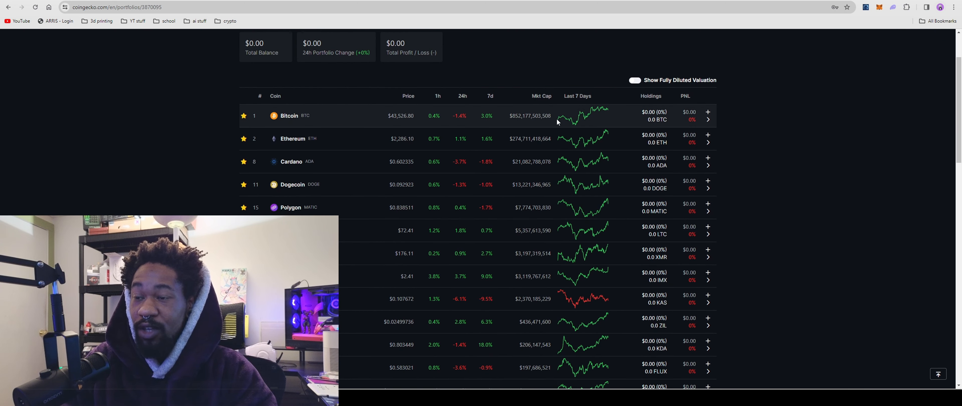
pyautogui.scroll(-3)
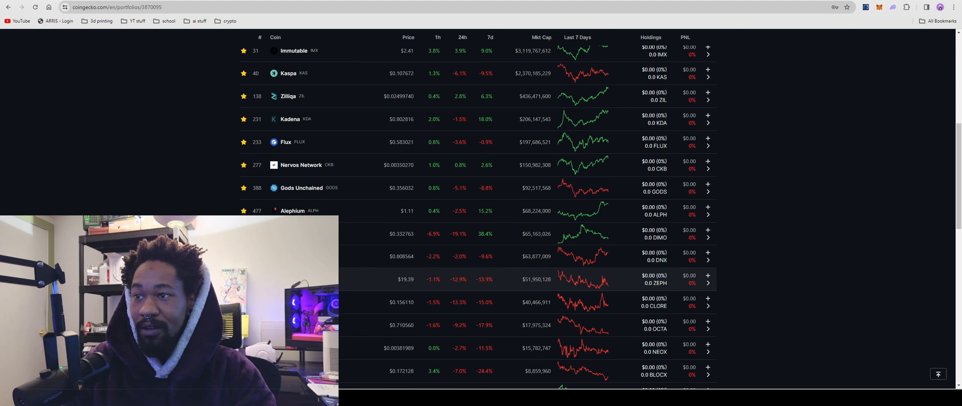
pyautogui.scroll(-3)
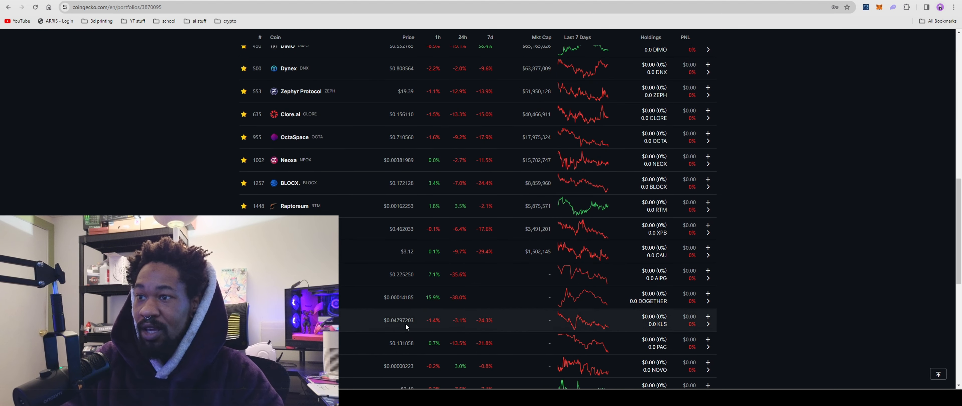
pyautogui.scroll(3)
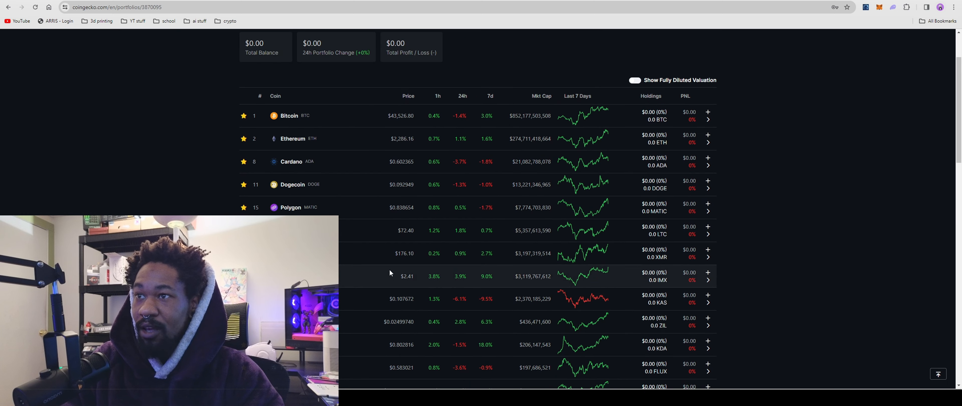
# View Monero's coin page with its $176.10 price and ~$3.19 billion market cap.
pyautogui.click(404, 253)
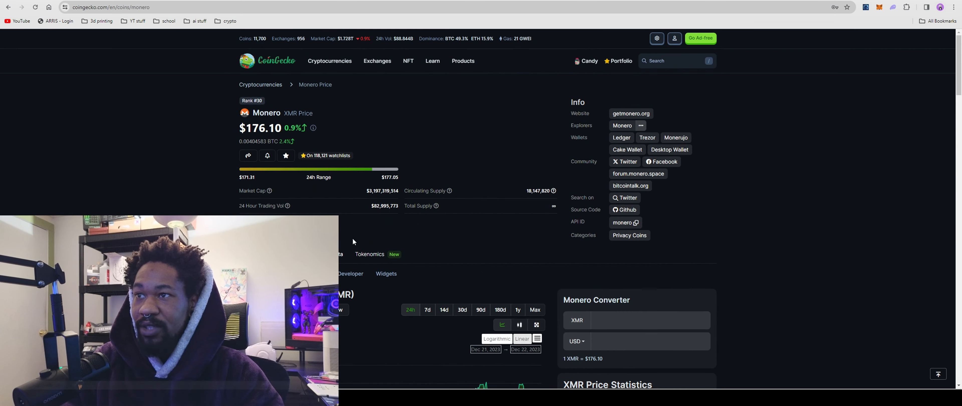
pyautogui.scroll(-3)
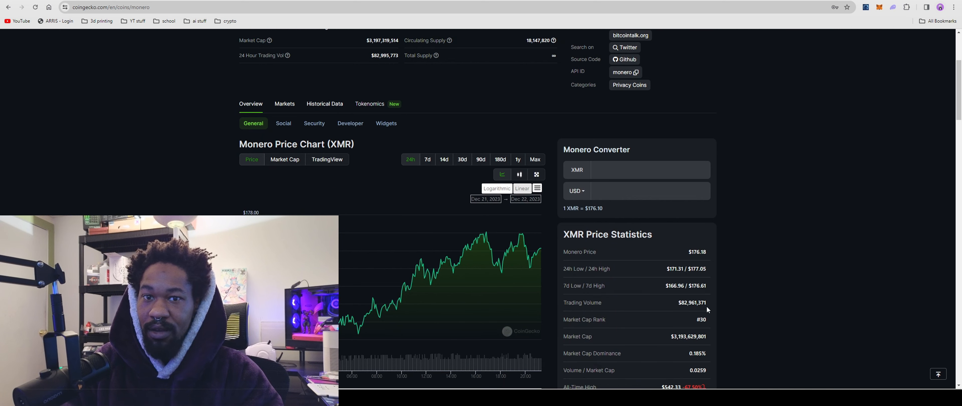
pyautogui.scroll(3)
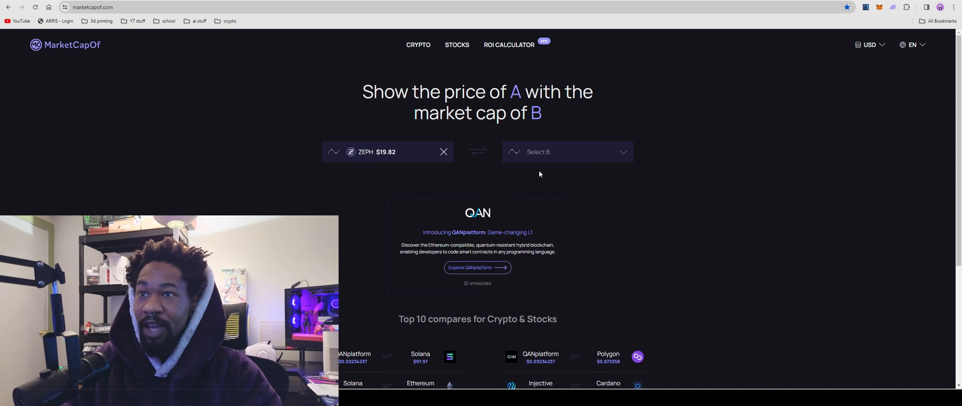
# Set coin B to Monero (xmr), pricing ZEPH at $1,193.49 (61.08x) at XMR's market cap.
pyautogui.click(565, 151)
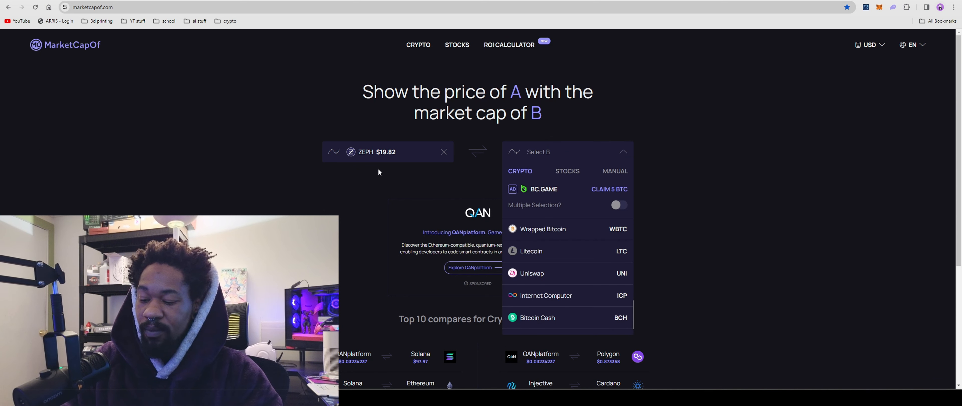
pyautogui.write('xm')
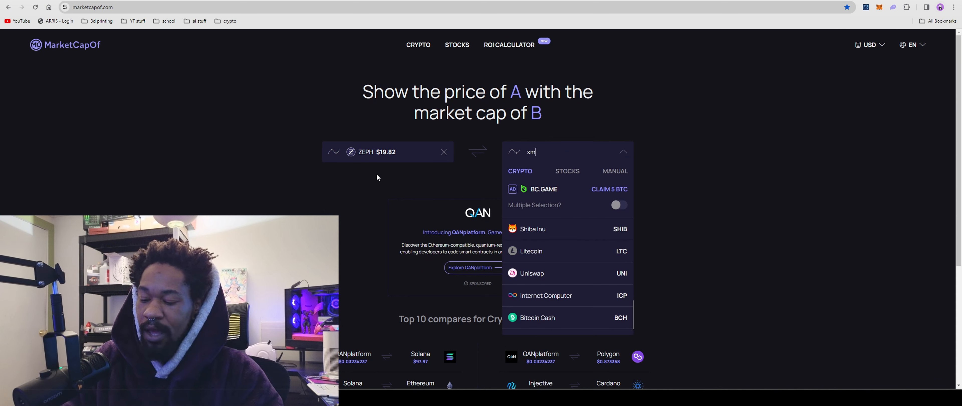
pyautogui.write('r')
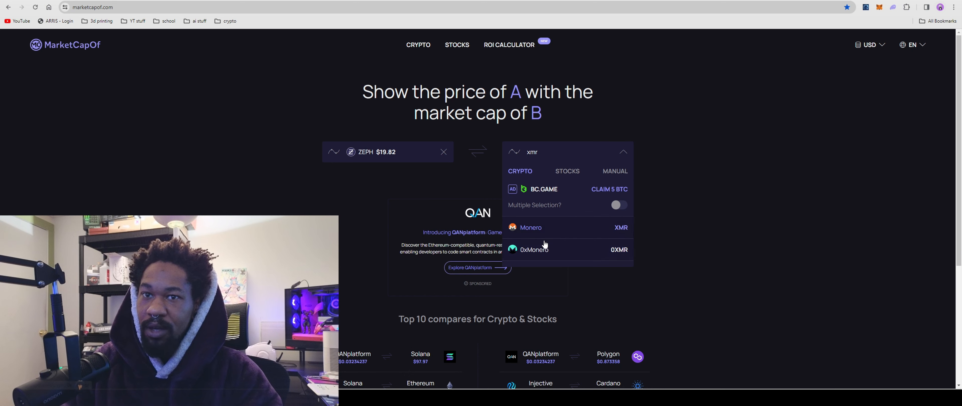
pyautogui.click(530, 227)
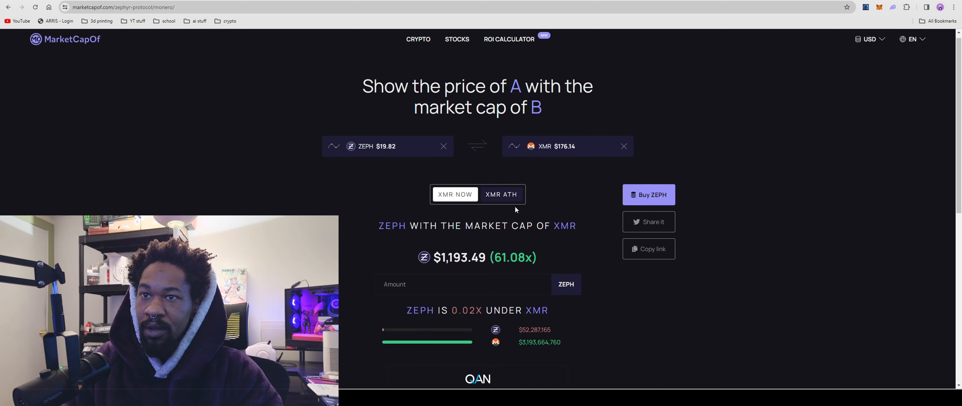
pyautogui.scroll(-3)
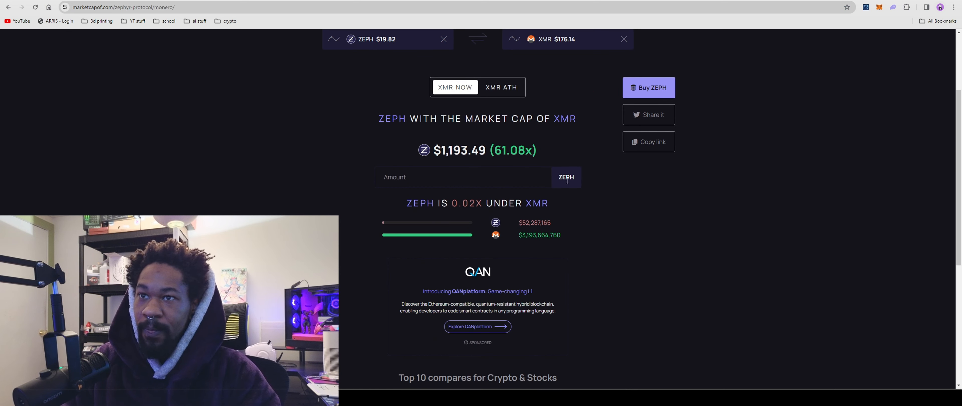
pyautogui.scroll(3)
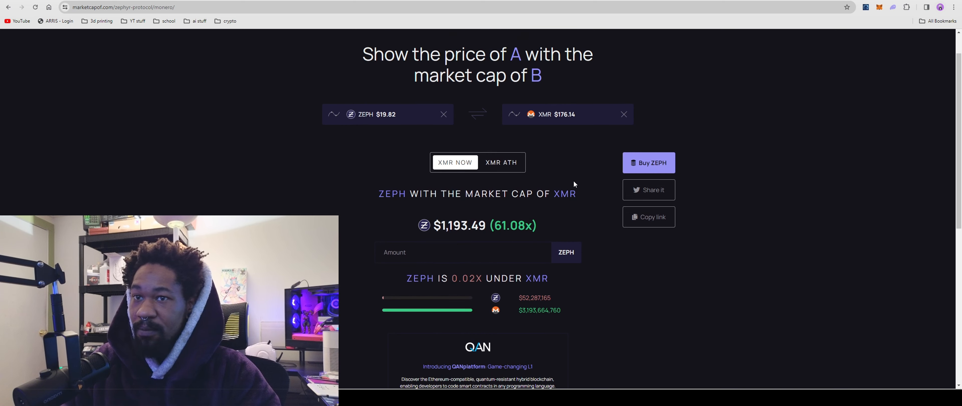
pyautogui.moveTo(331, 208)
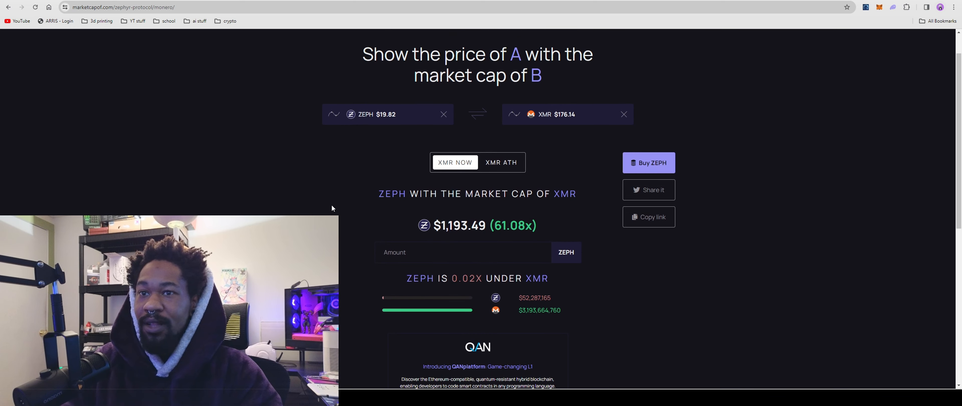
pyautogui.moveTo(344, 205)
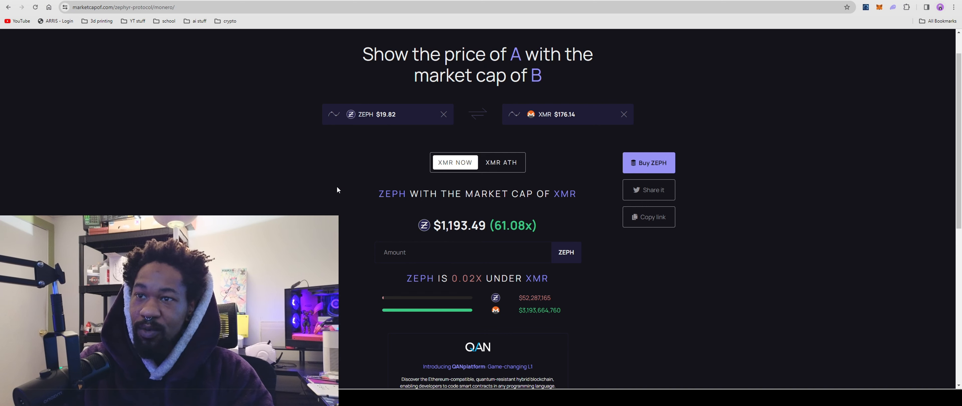
pyautogui.moveTo(331, 198)
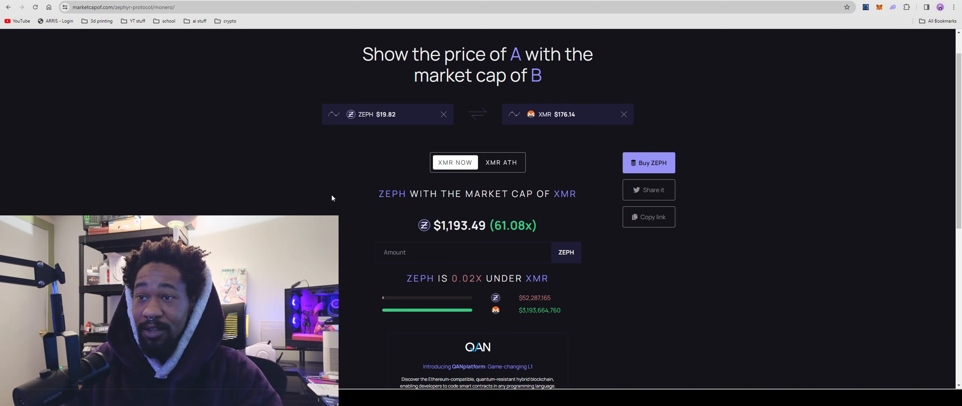
pyautogui.scroll(-3)
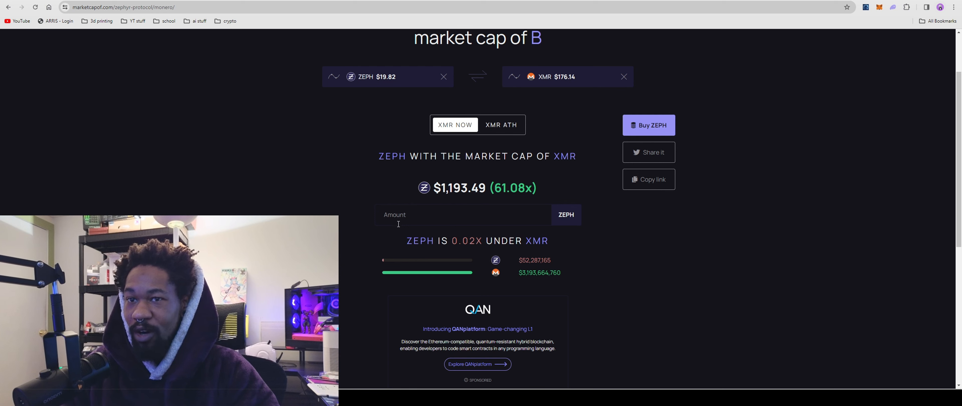
pyautogui.scroll(3)
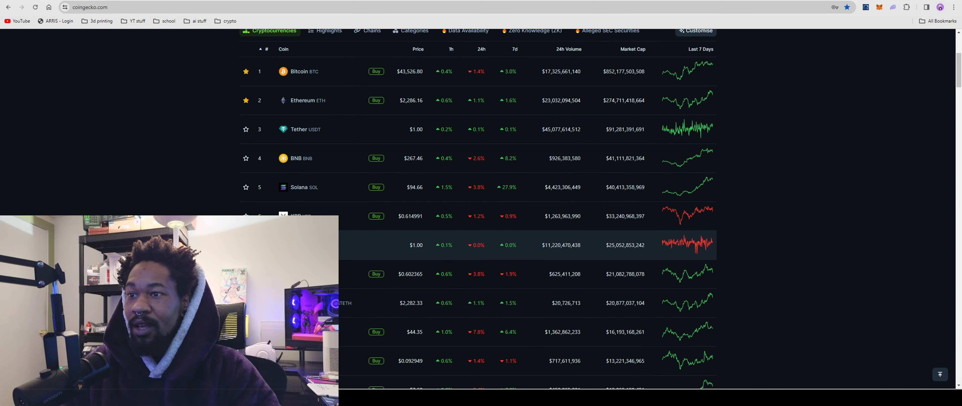
# Scroll the CoinGecko ranking table down to Arweave at rank 101 ($655,342,544 market cap).
pyautogui.scroll(-3)
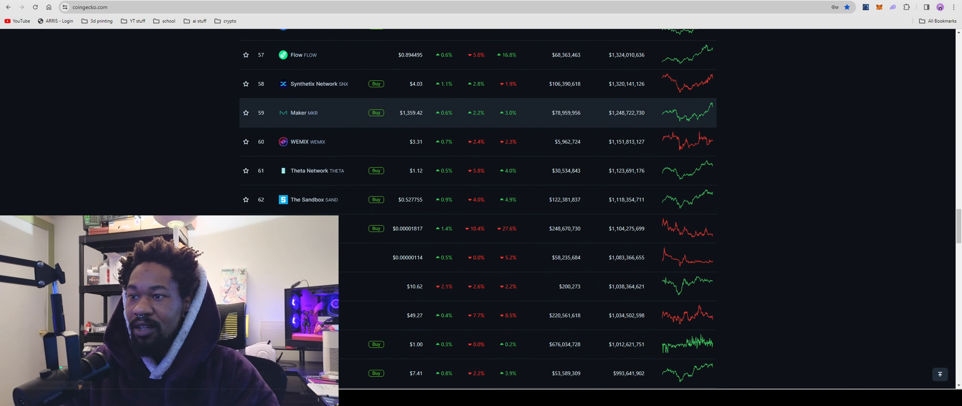
pyautogui.scroll(-3)
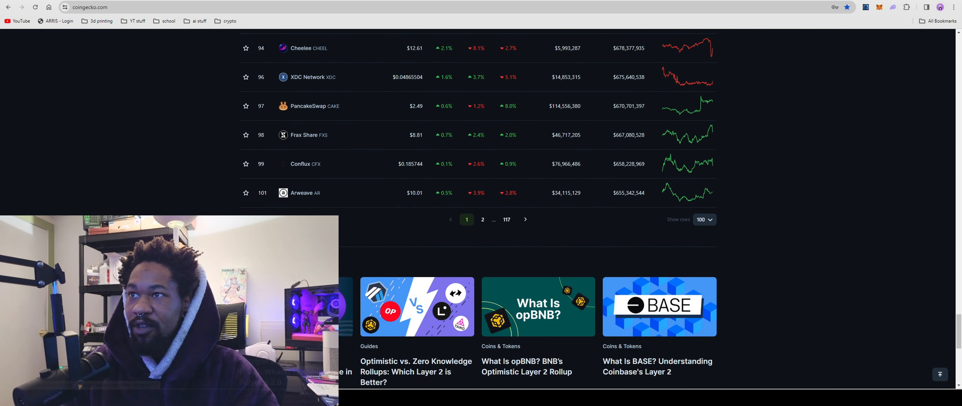
pyautogui.scroll(3)
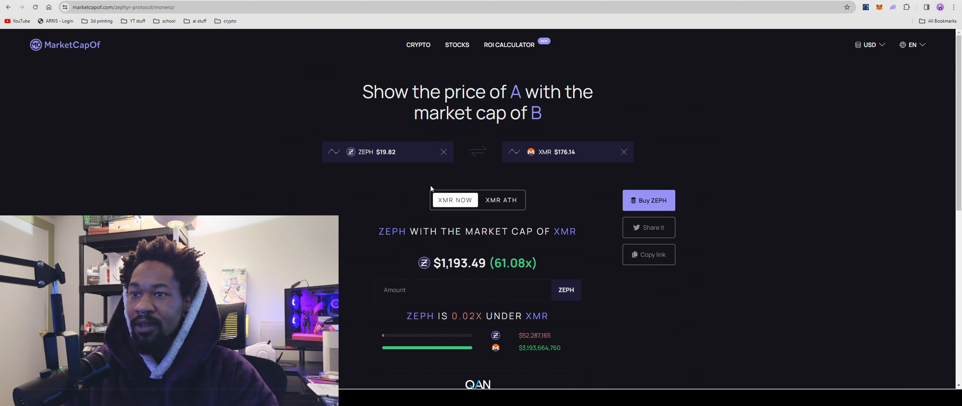
# Set coin B to Arweave (AR), pricing ZEPH at $243.39 (12.46x) at its market cap.
pyautogui.click(568, 151)
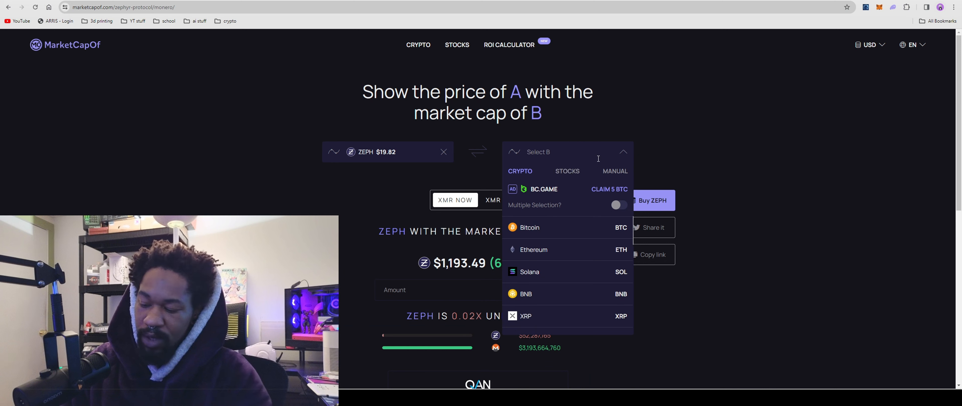
pyautogui.write('ar')
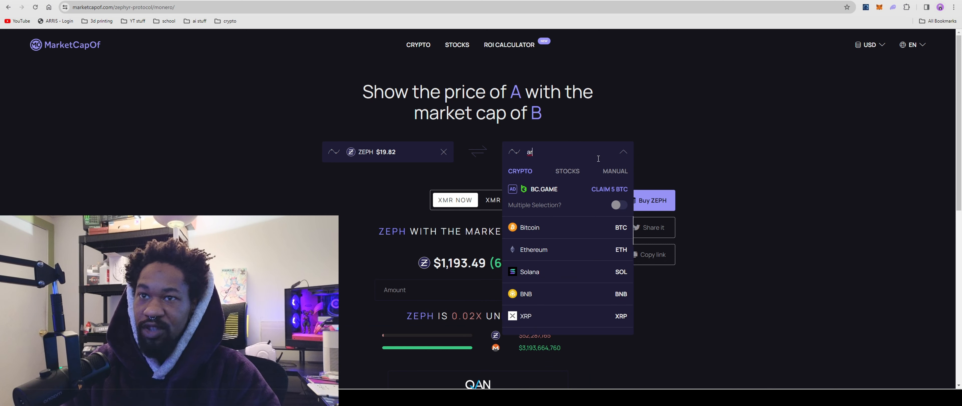
pyautogui.write('e')
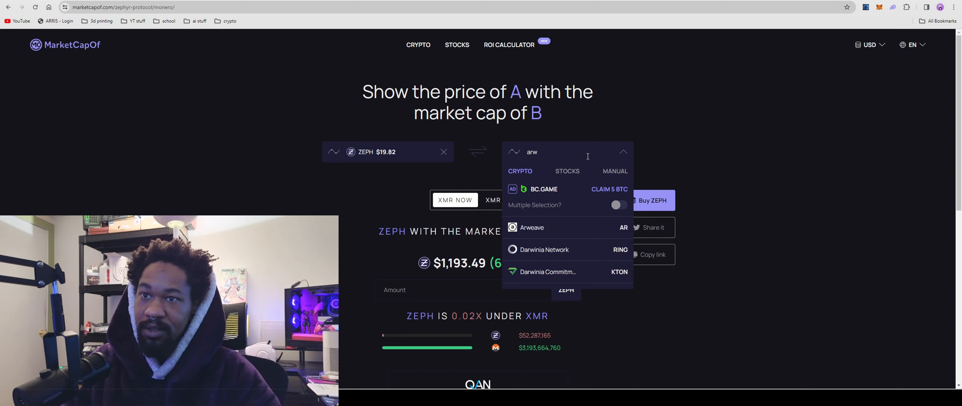
pyautogui.click(531, 228)
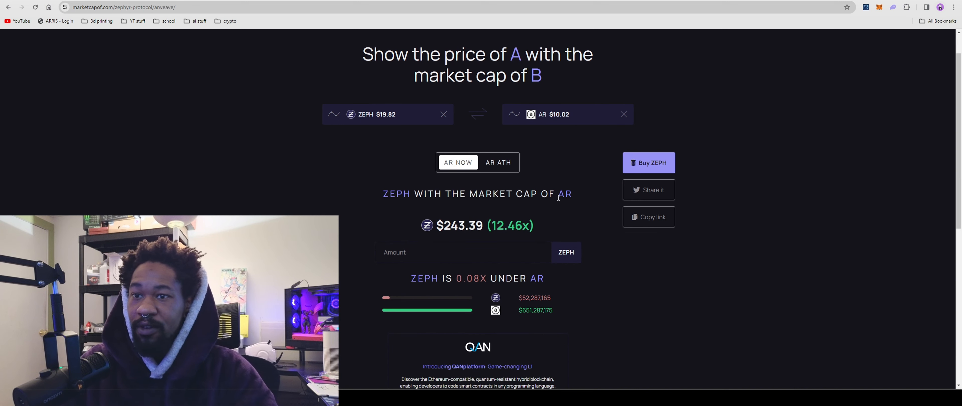
pyautogui.moveTo(557, 222)
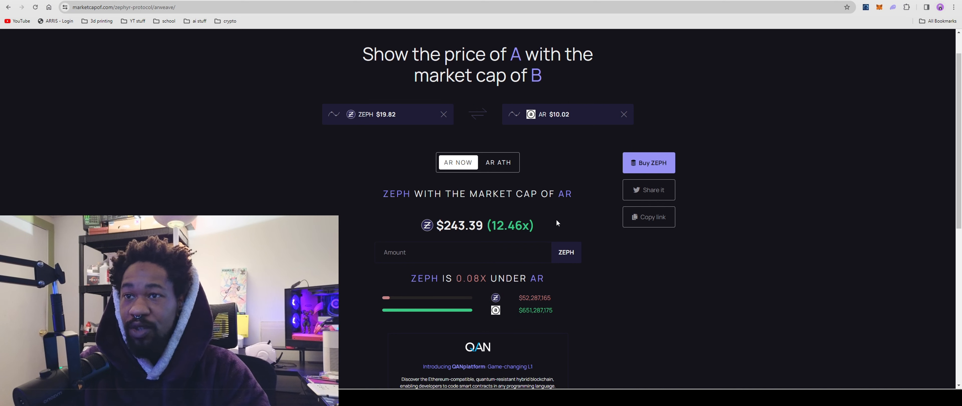
pyautogui.moveTo(579, 238)
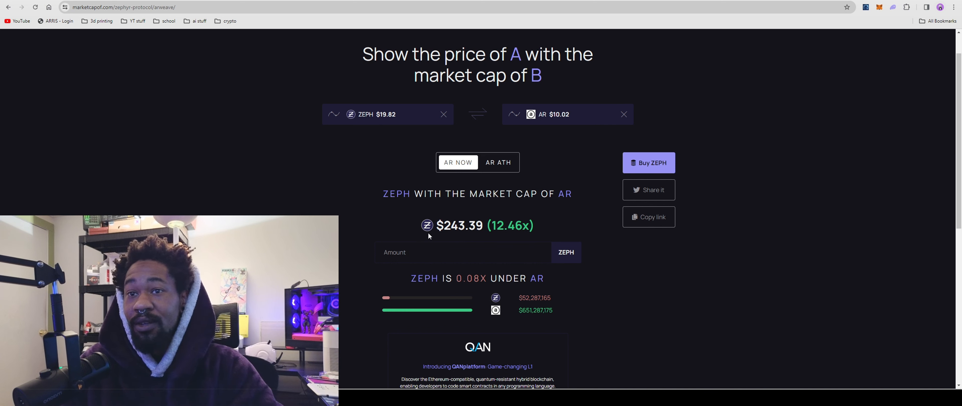
pyautogui.scroll(-3)
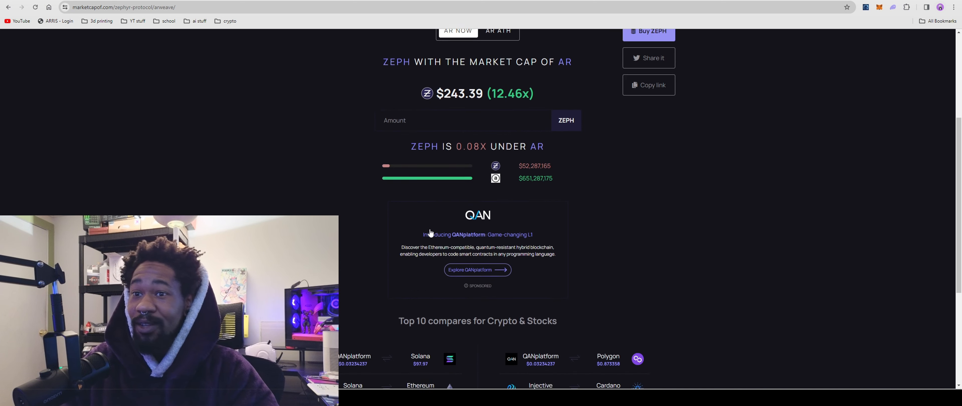
pyautogui.scroll(3)
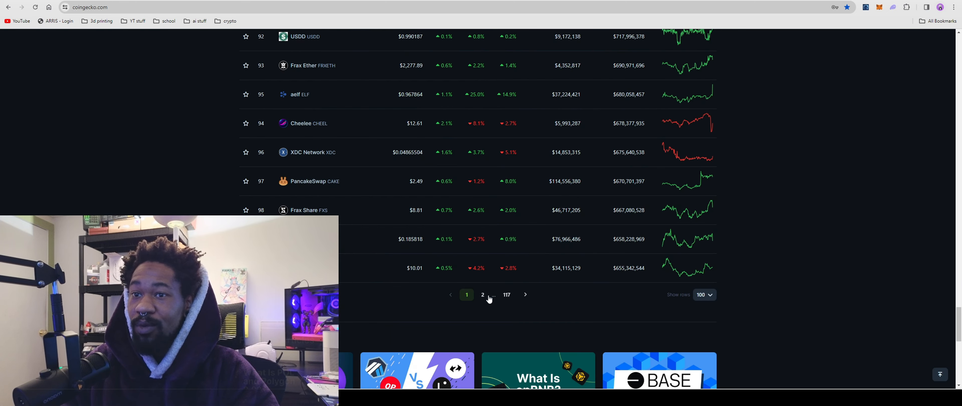
# Move through pages 2 and 3 of the rankings to the Metis row at rank 250.
pyautogui.click(483, 295)
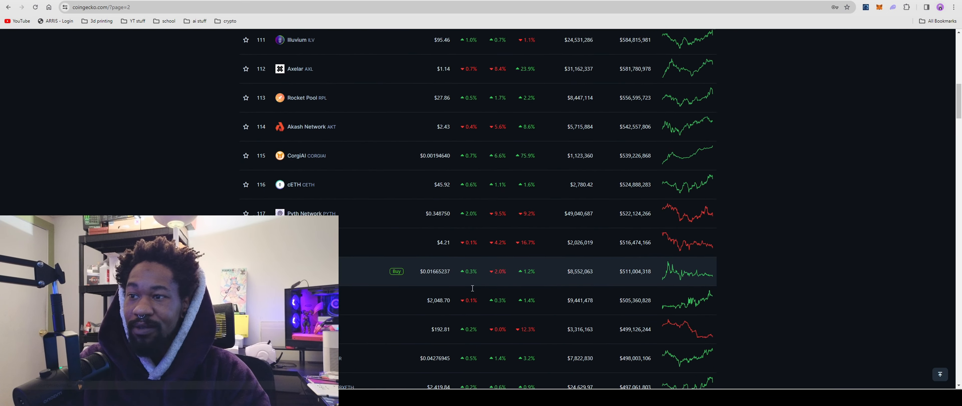
pyautogui.scroll(-3)
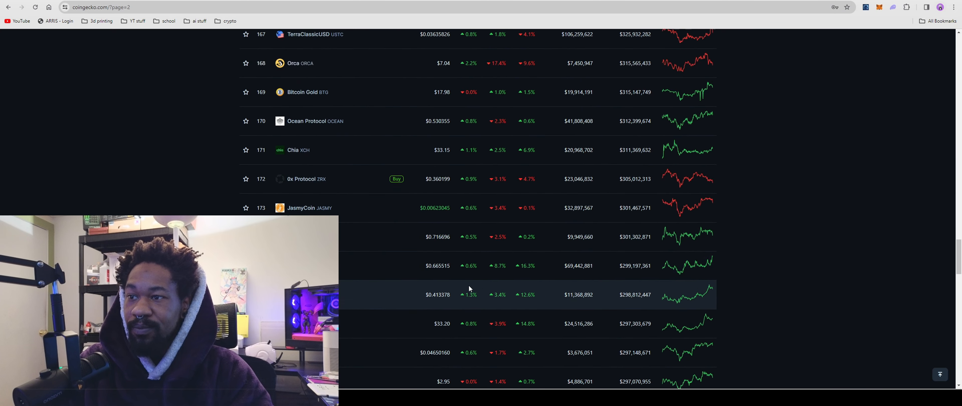
pyautogui.scroll(-3)
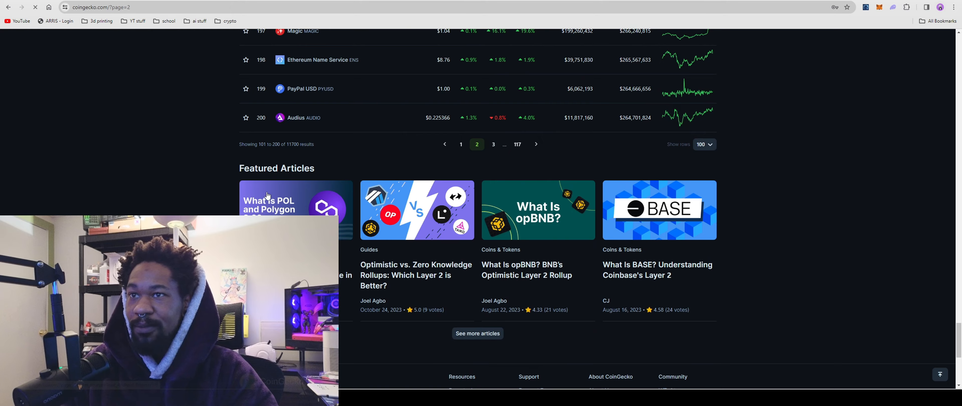
pyautogui.click(493, 145)
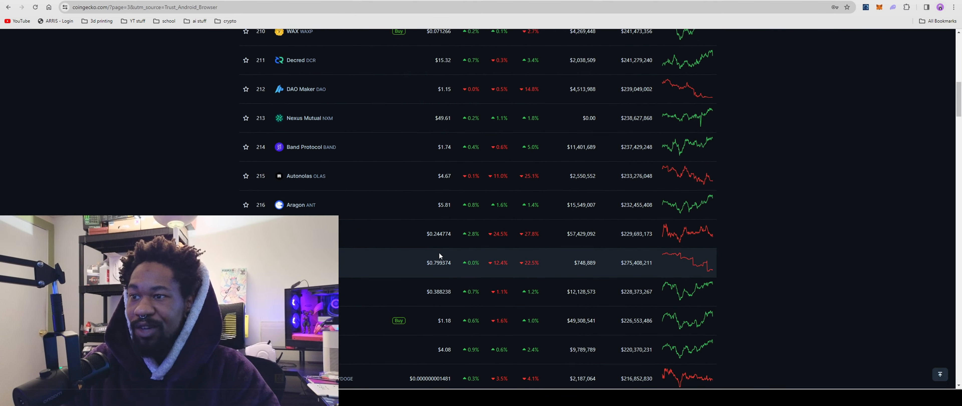
pyautogui.scroll(-3)
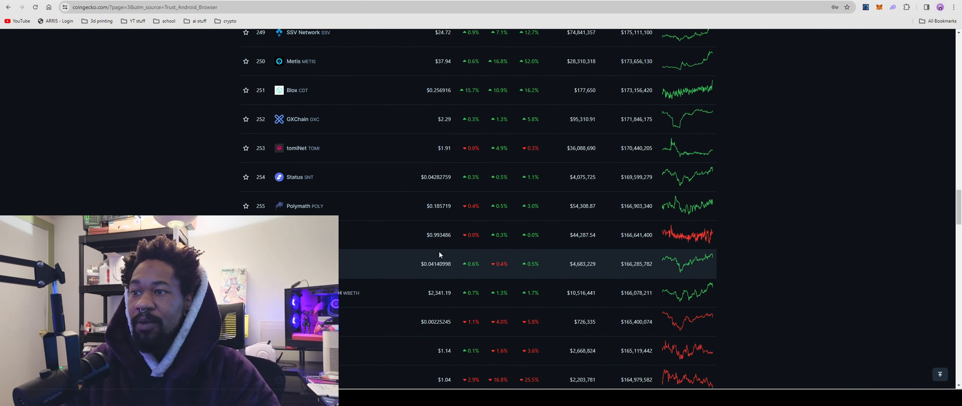
pyautogui.scroll(3)
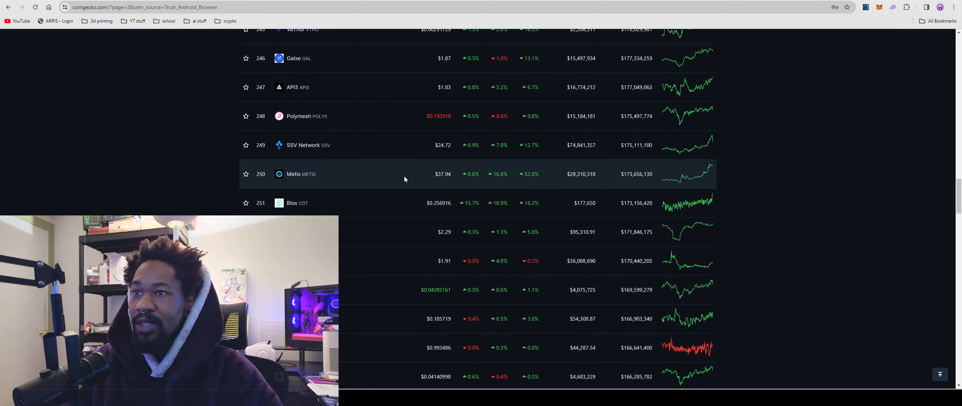
pyautogui.moveTo(358, 177)
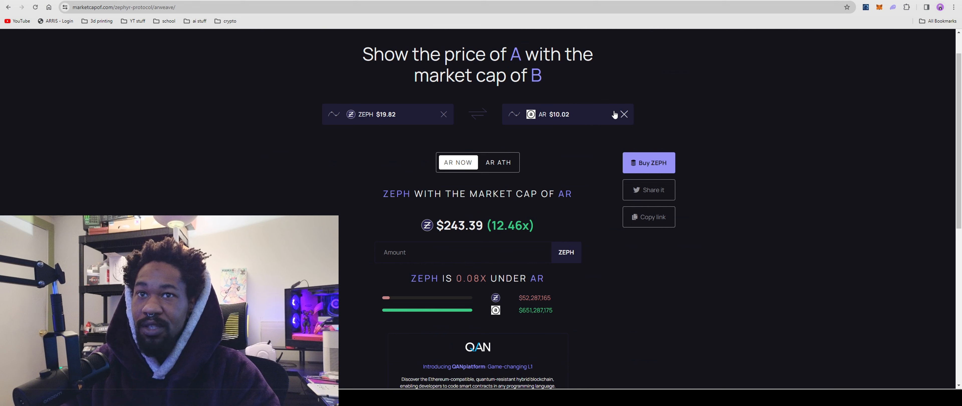
# Replace Arweave with Metis, pricing ZEPH at $64.55 (3.30x) at Metis's $172.7 million market cap.
pyautogui.click(564, 115)
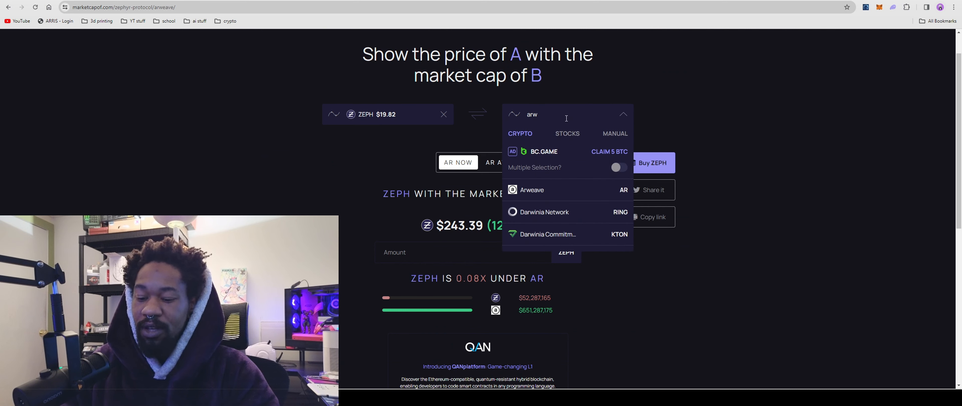
pyautogui.write('met')
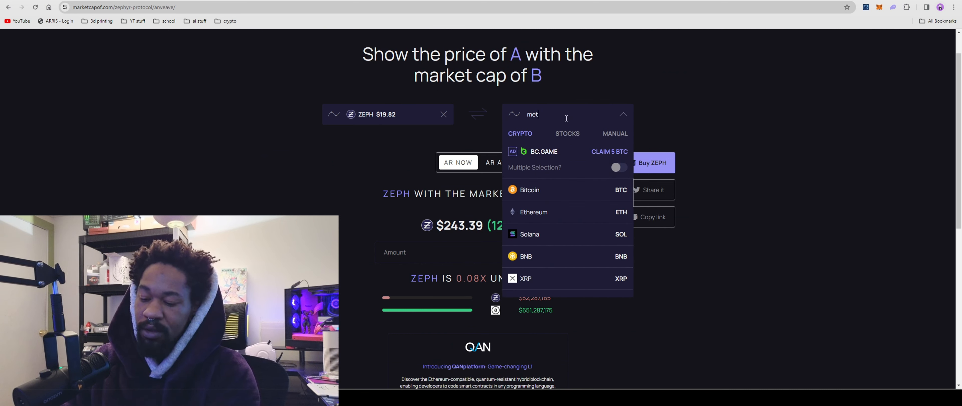
pyautogui.write('i')
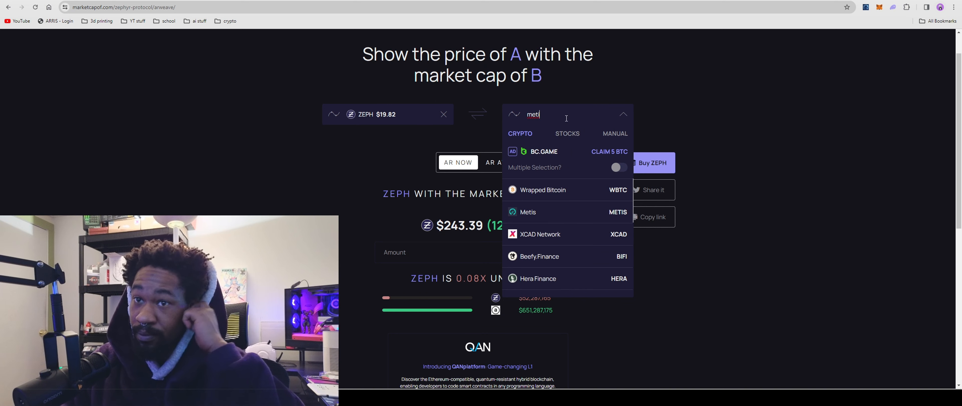
pyautogui.moveTo(528, 212)
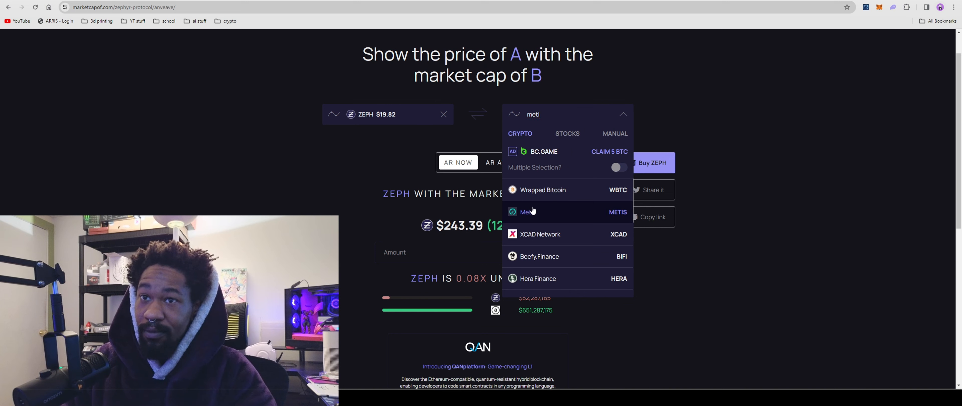
pyautogui.click(526, 211)
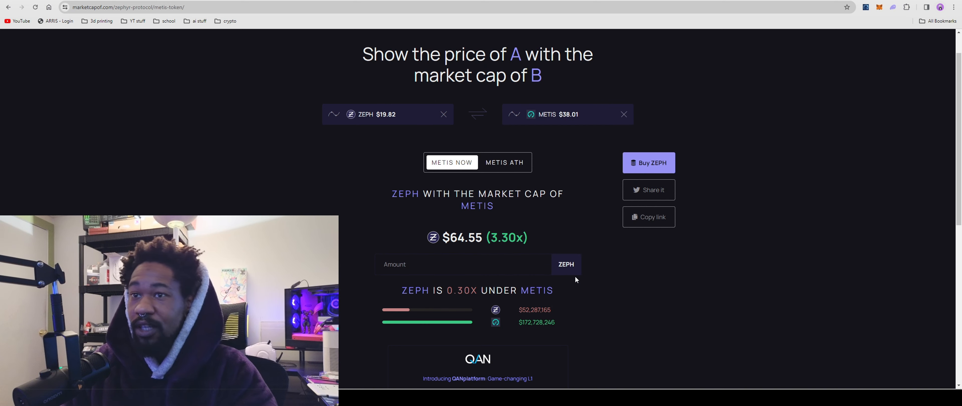
pyautogui.moveTo(573, 294)
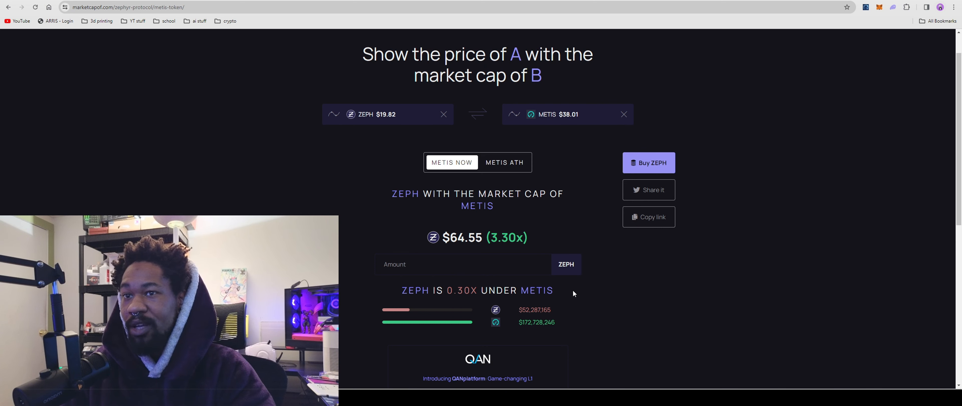
pyautogui.scroll(-3)
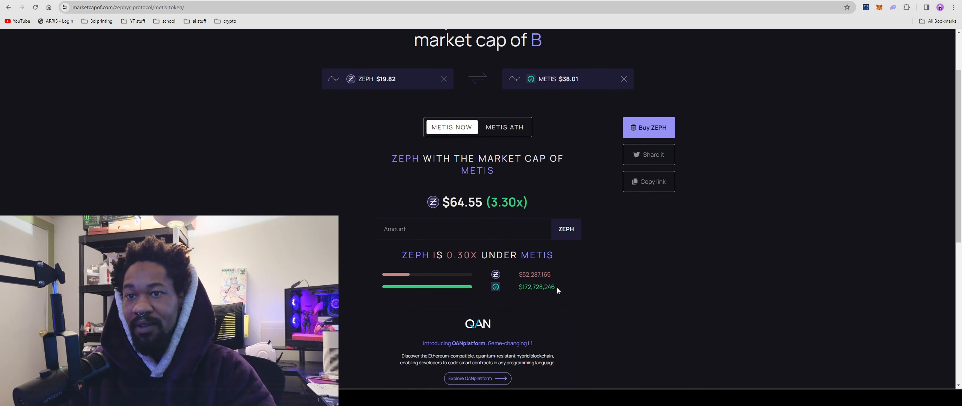
pyautogui.scroll(3)
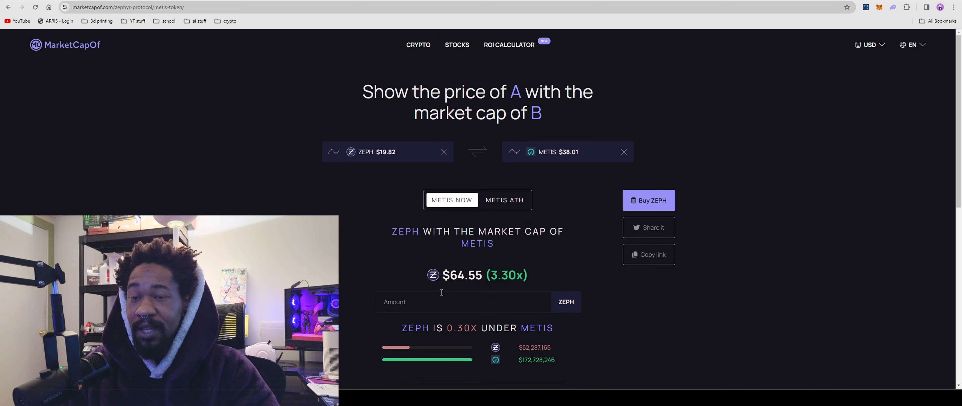
pyautogui.scroll(-3)
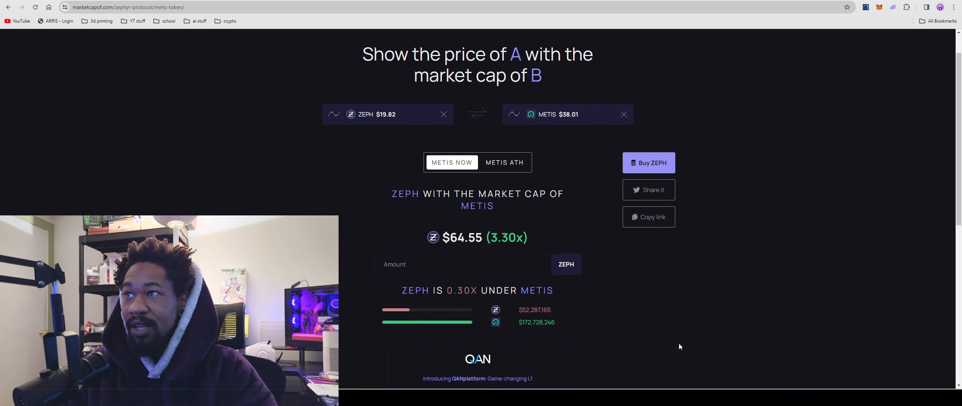
pyautogui.scroll(3)
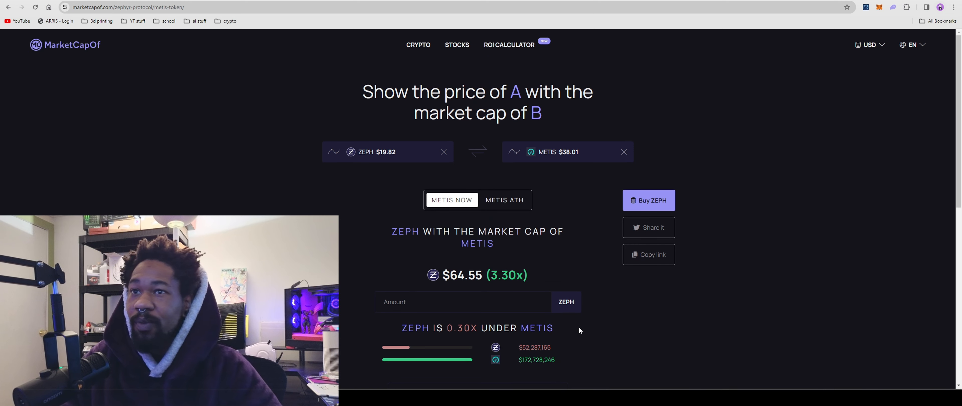